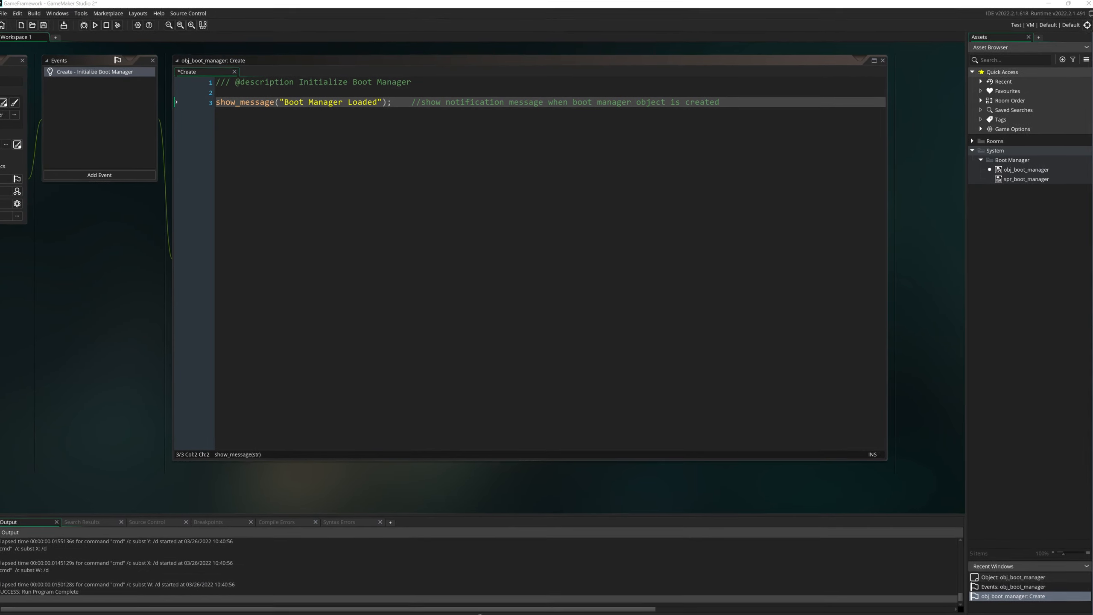
- Add player_name = "Kenneth"; on a new line below the description comment
left_click(873, 60)
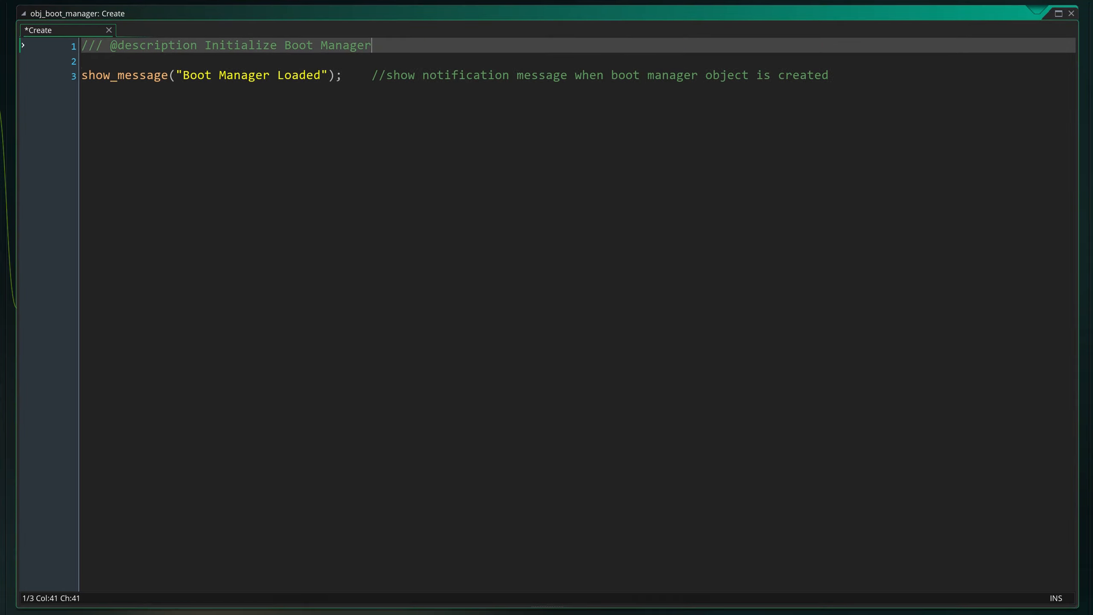
key("Enter")
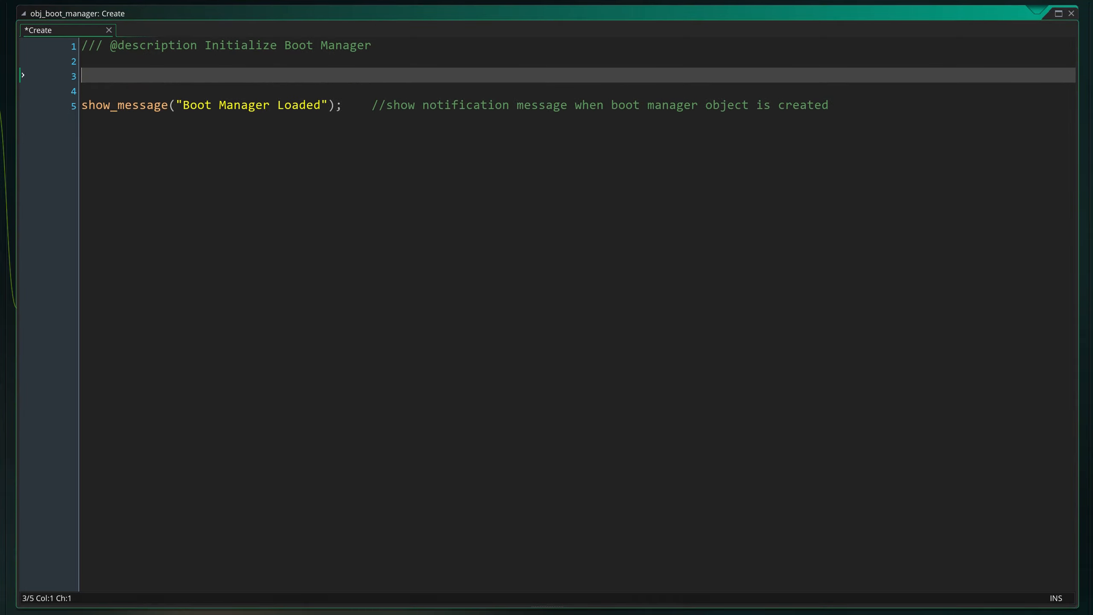
type("player_name =")
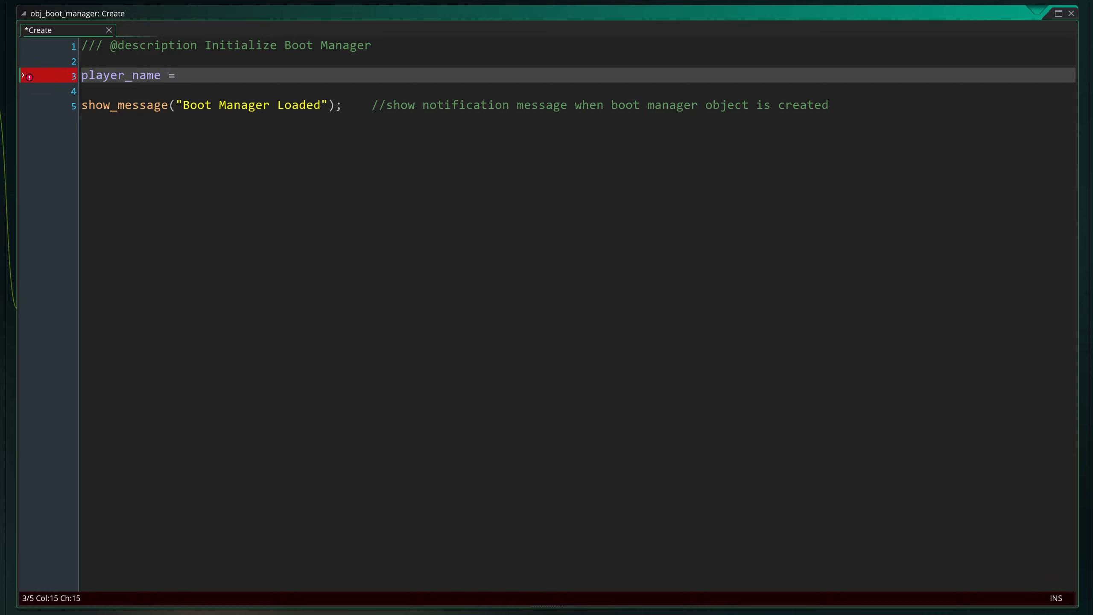
type("\"Kenneth\"")
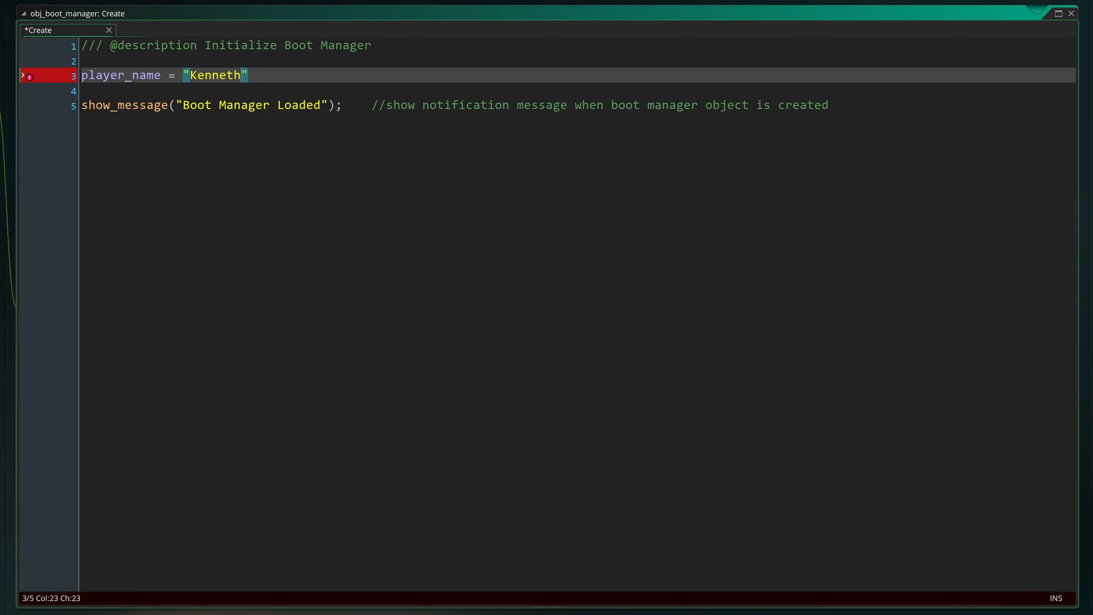
type(";")
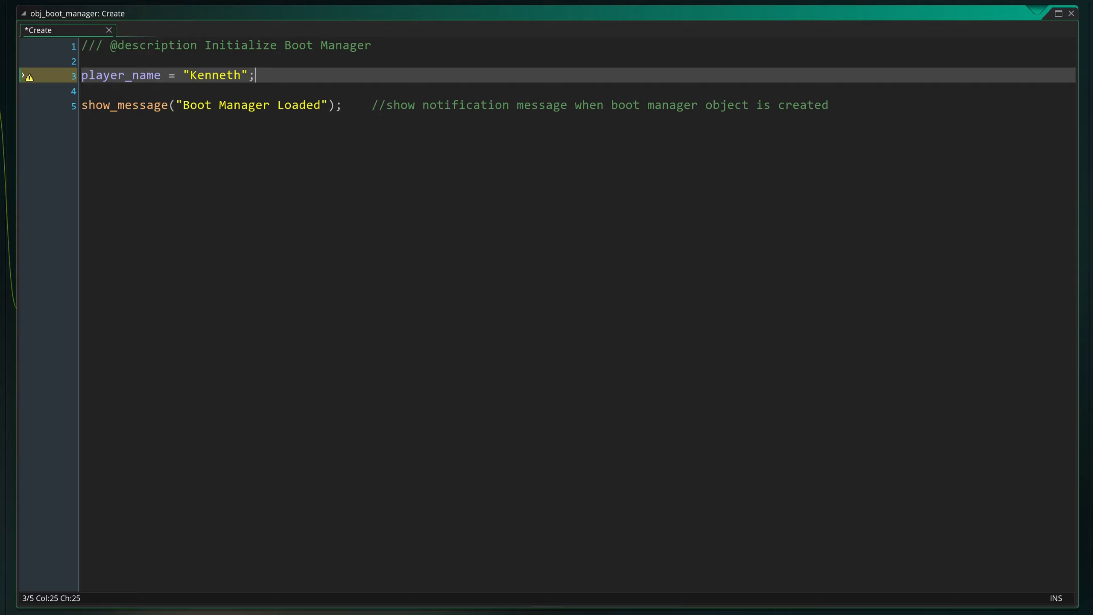
- Type the example variables Player_name = "Gary" and player_name_10 = "Sally"
type("Pla")
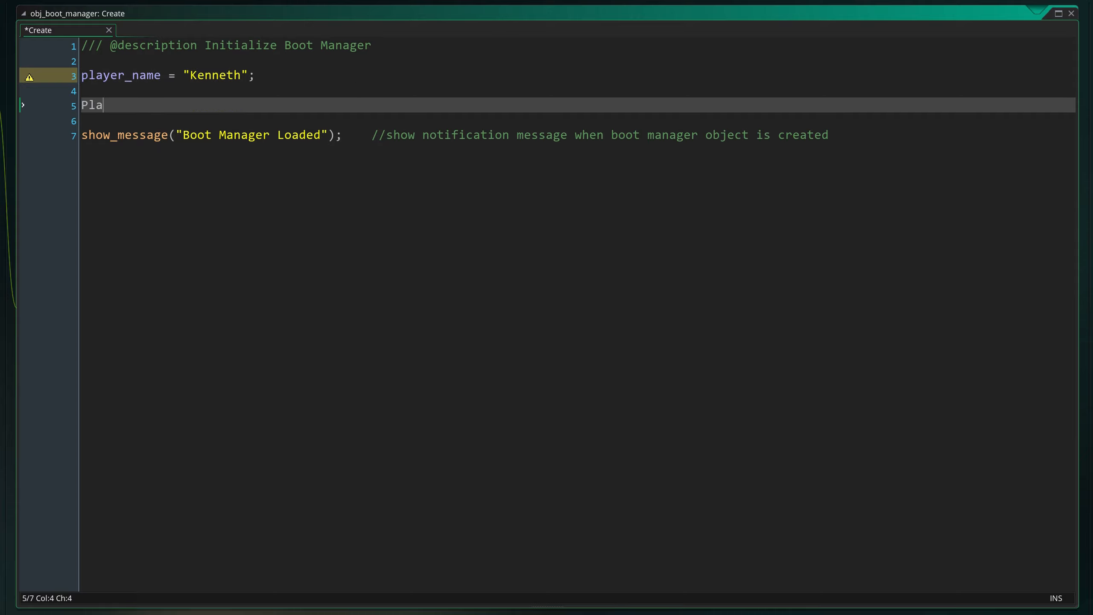
type("yer_name")
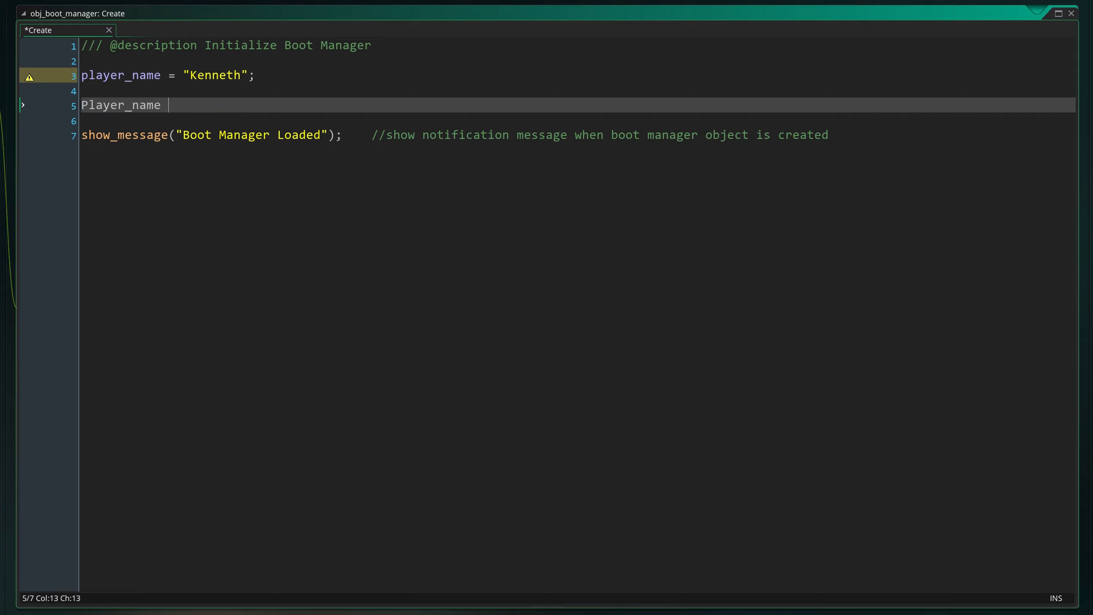
type("= \"")
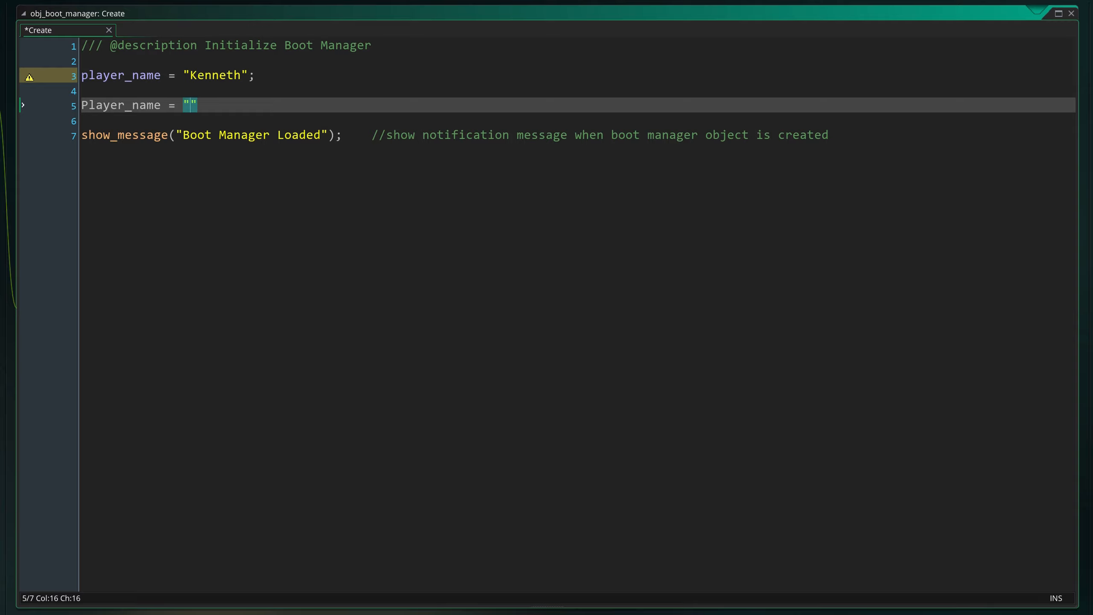
type("Gary")
type("p")
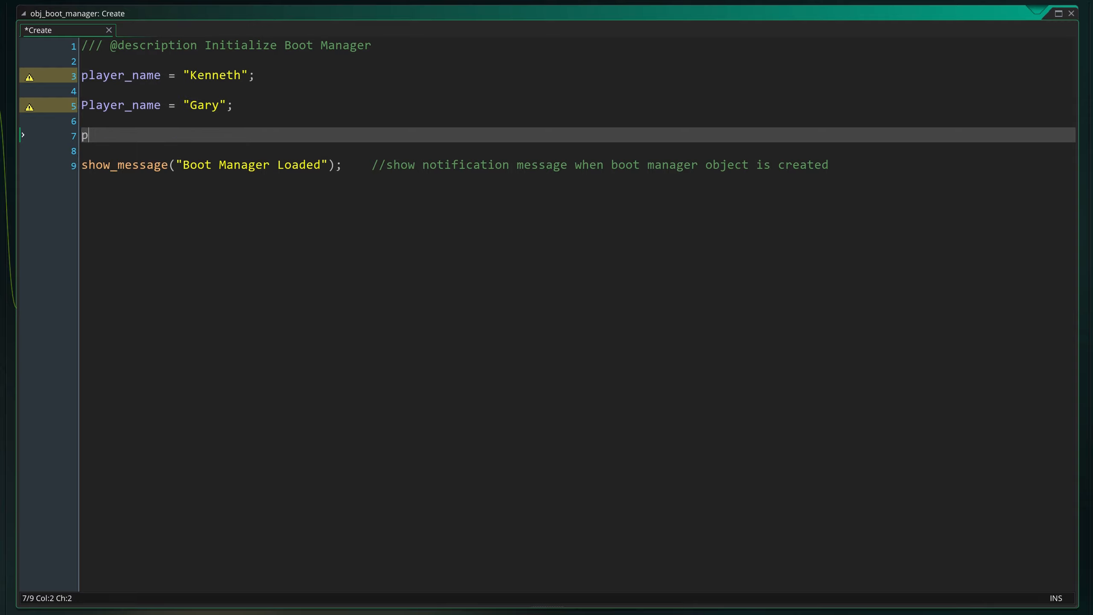
type("layer_name_")
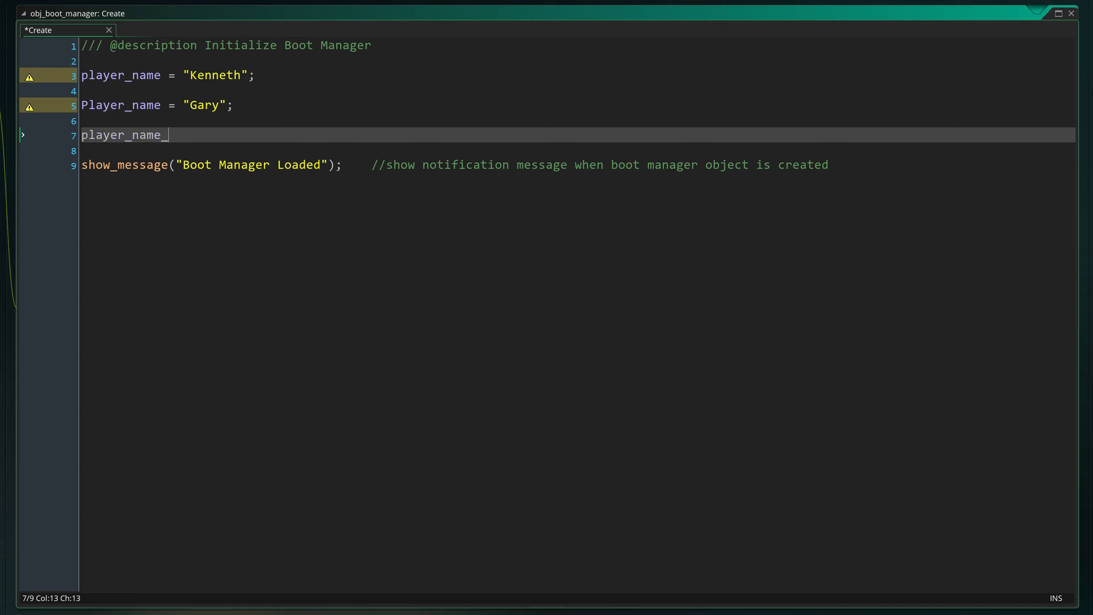
type("10 =")
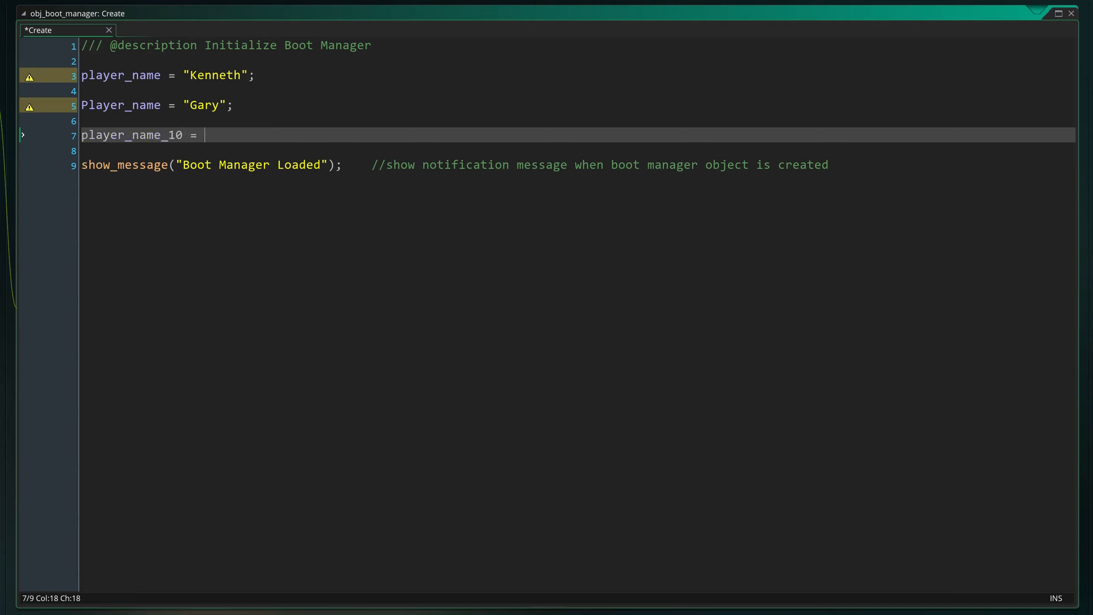
type("\"Sally\"")
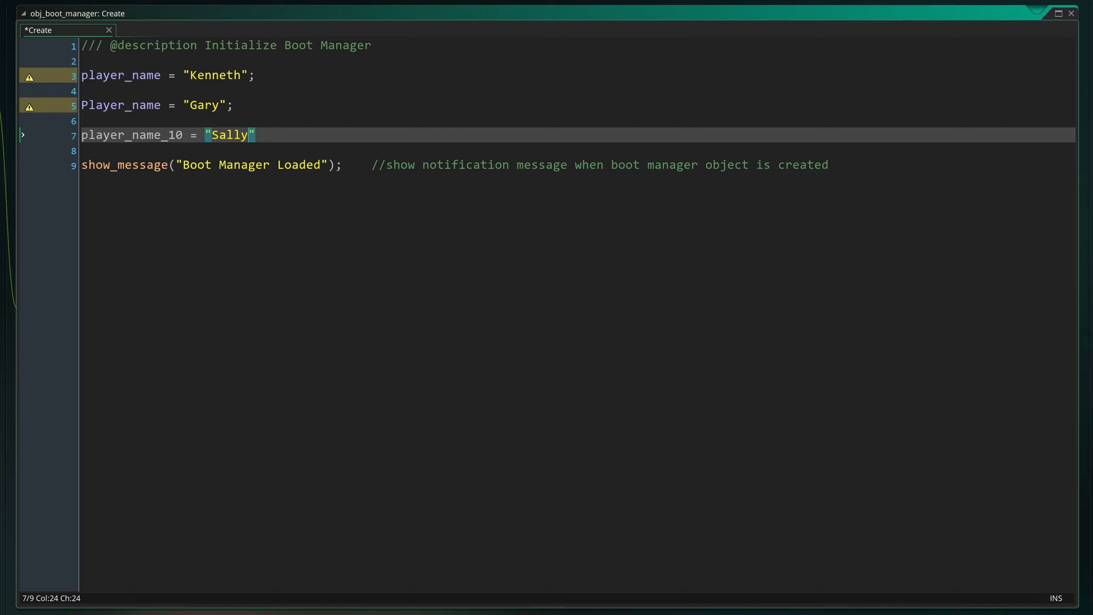
type(";")
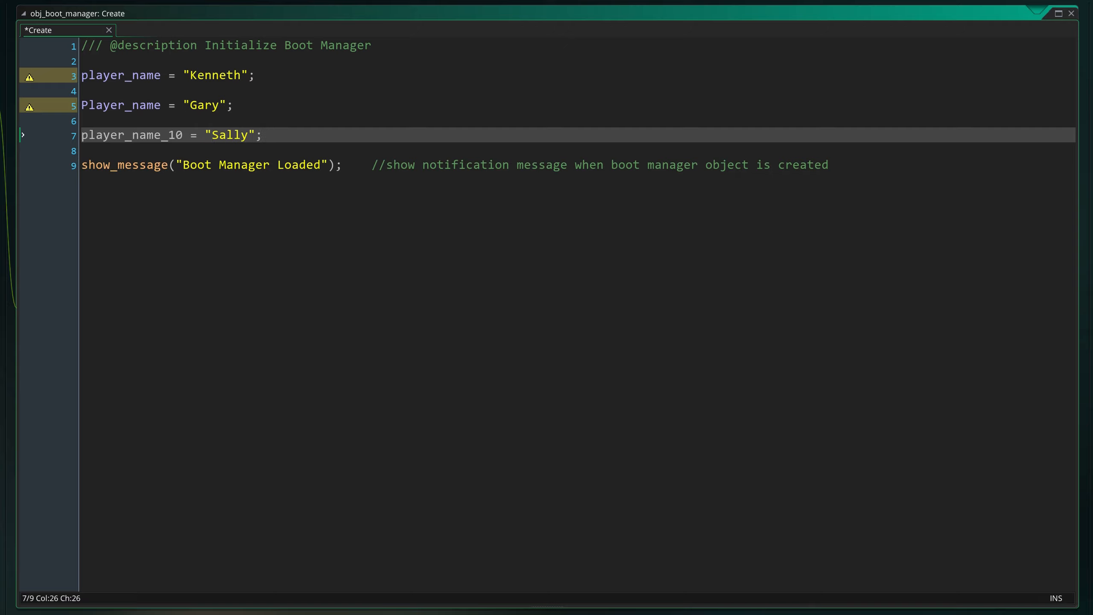
key("Enter")
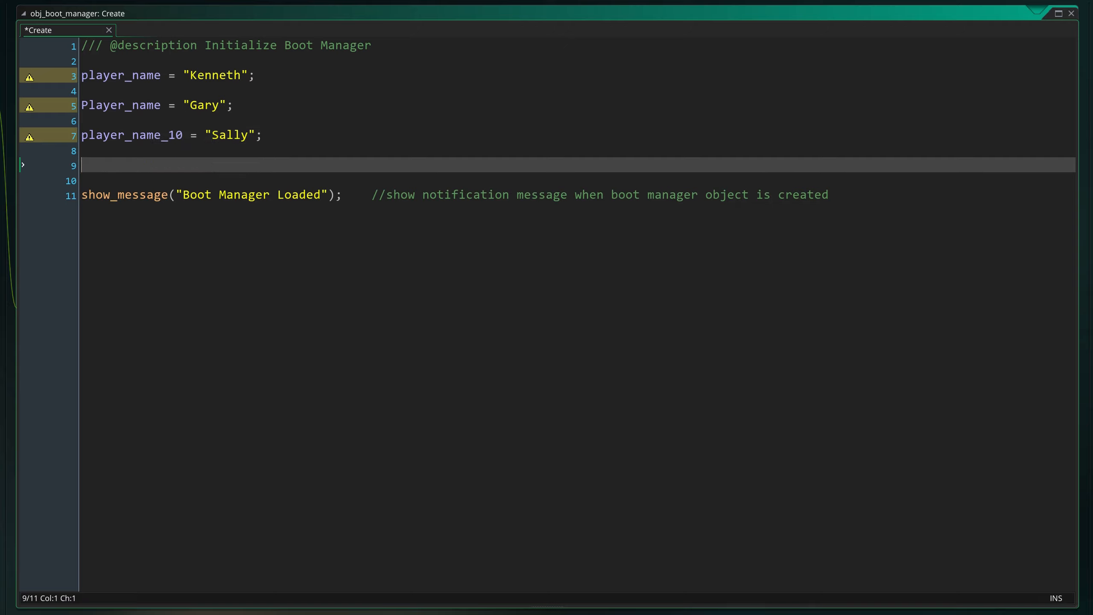
- Add the invalidly named 10_player_name = "error"; line
type("10_player")
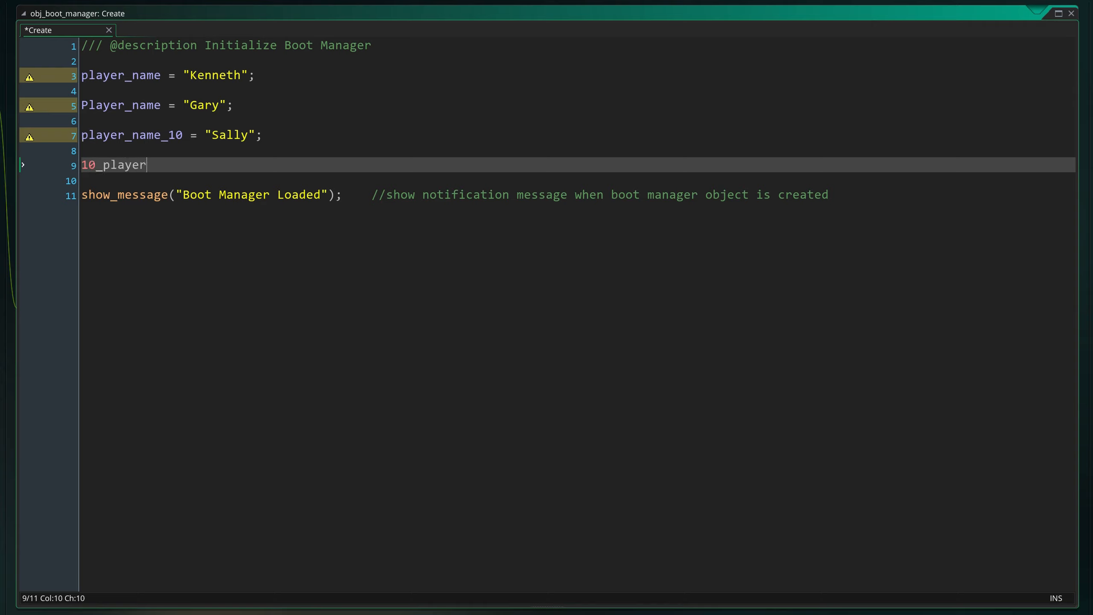
type("_name =")
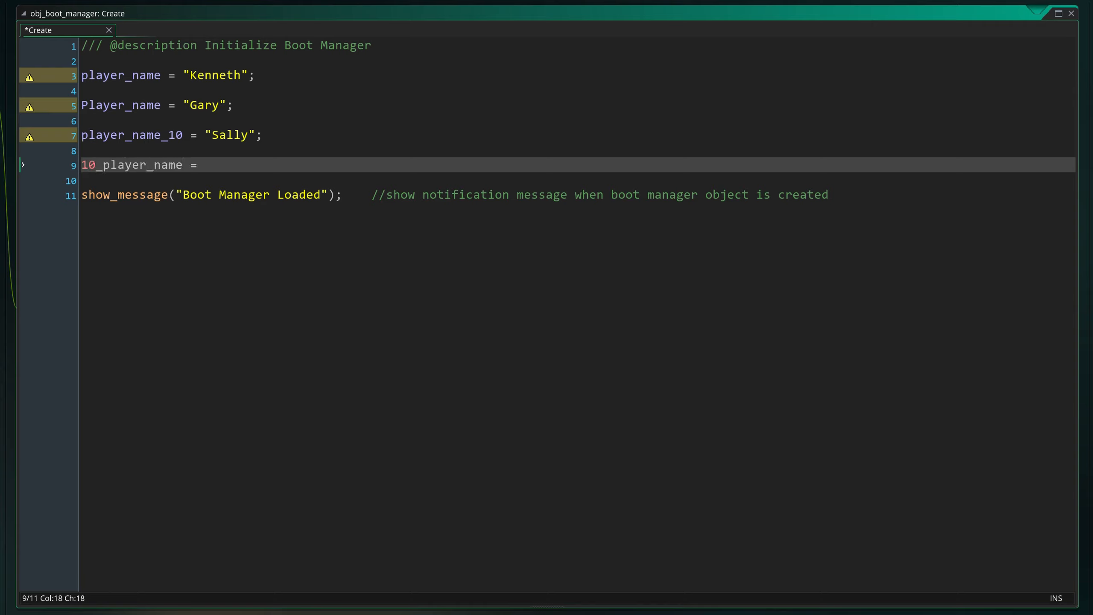
type("\"error\"")
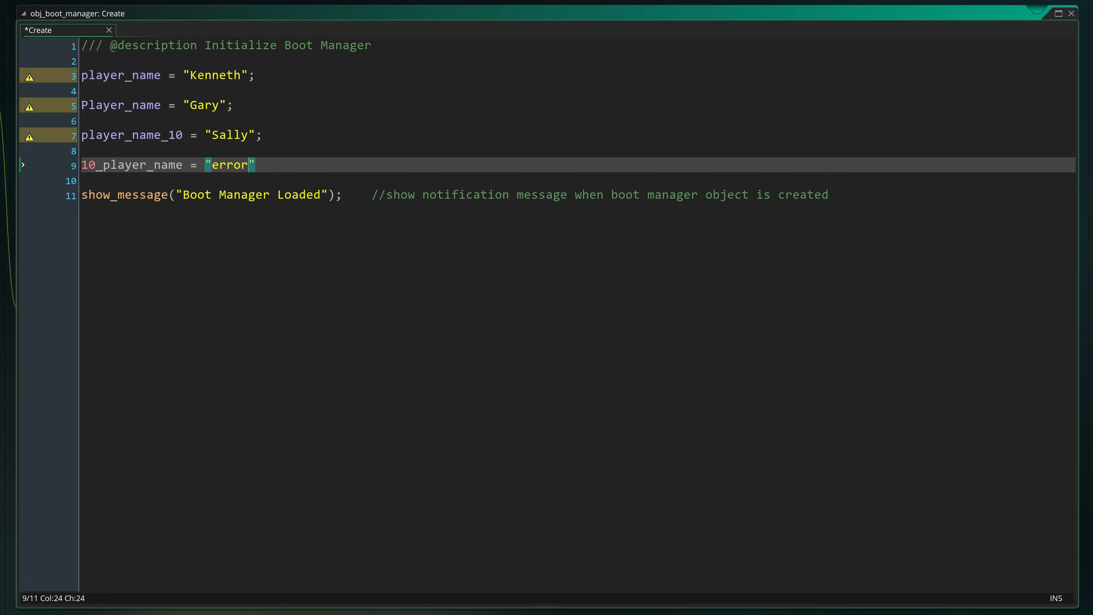
type(";")
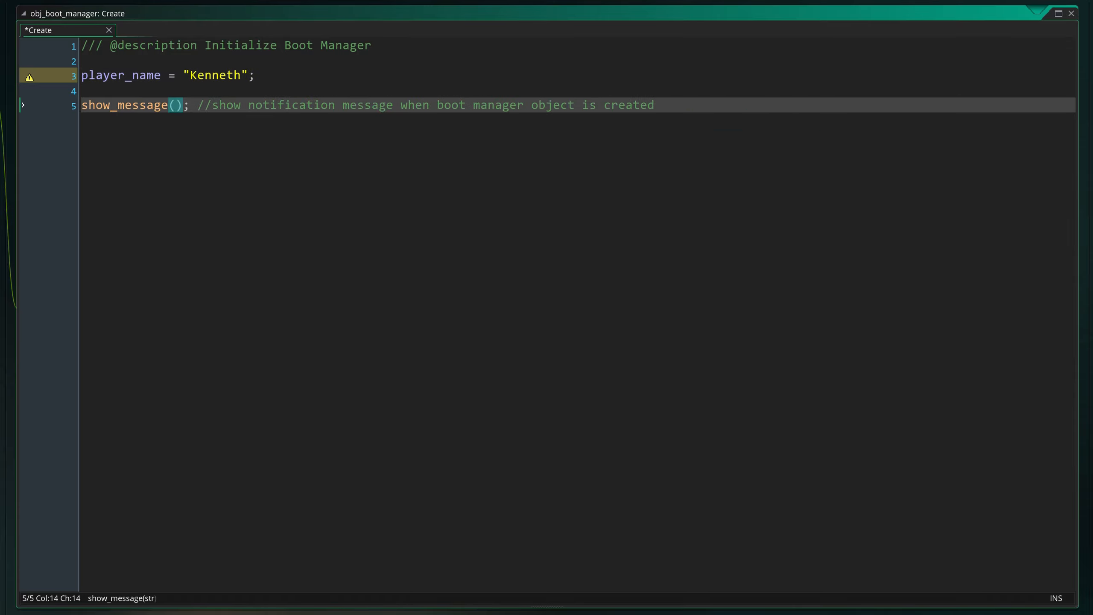
- Pass player_name to show_message, run the game, and dismiss the Kenneth popup
type("player_name")
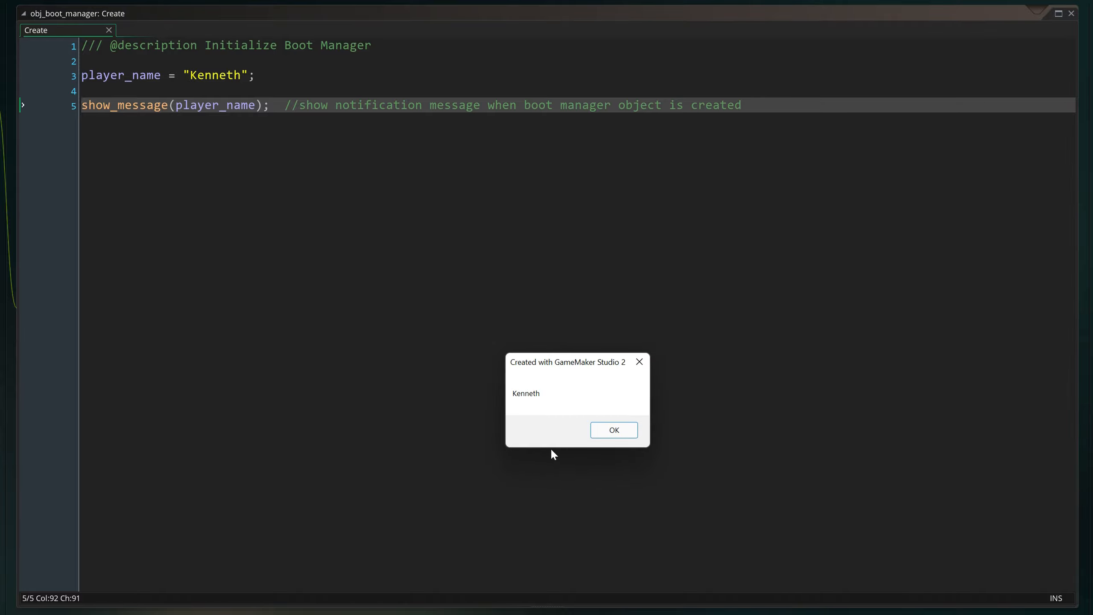
left_click(613, 429)
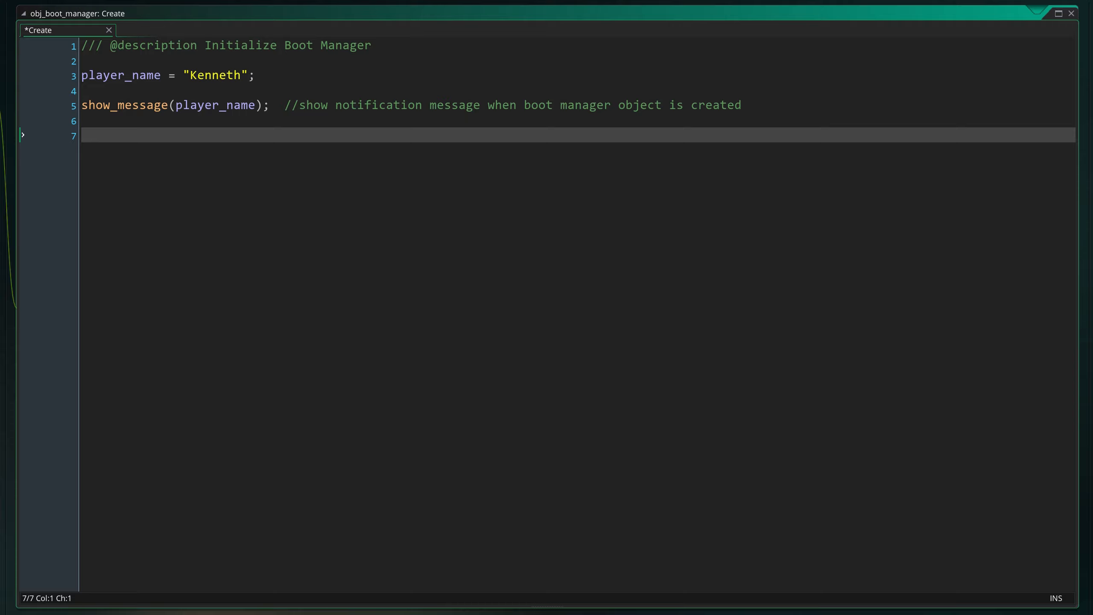
- Reassign player_name to "Bartholomew" on a new line
type("player_name")
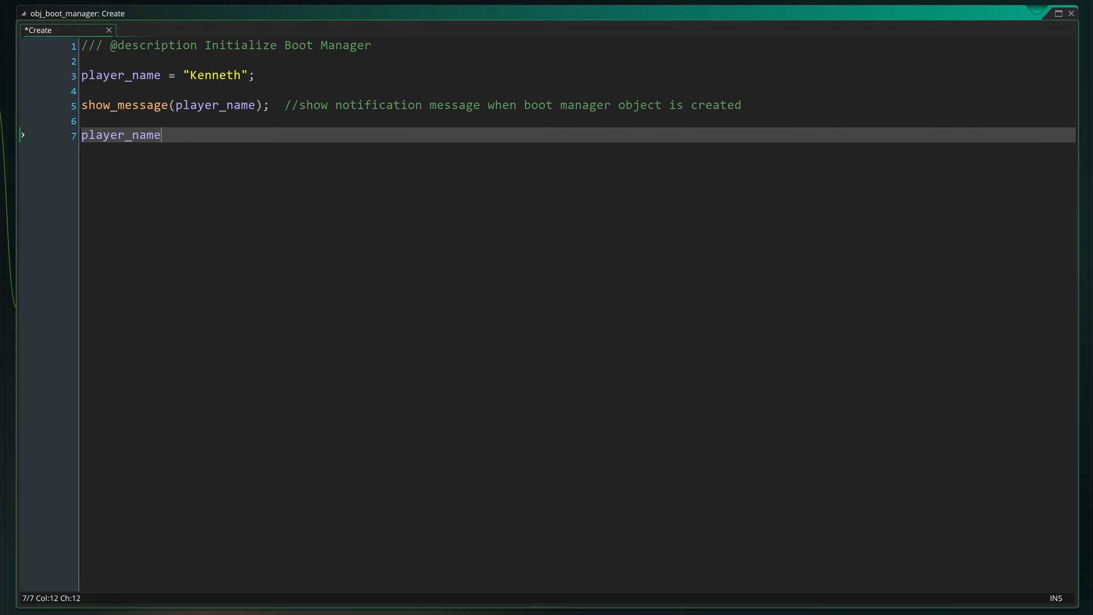
type("= \"\"")
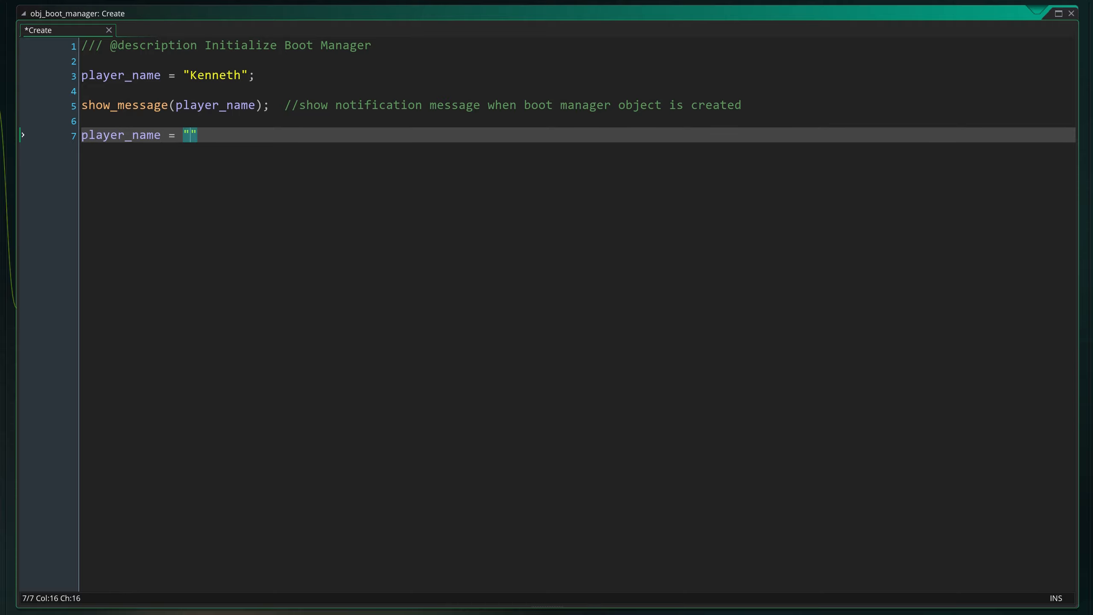
type("Bartholowm")
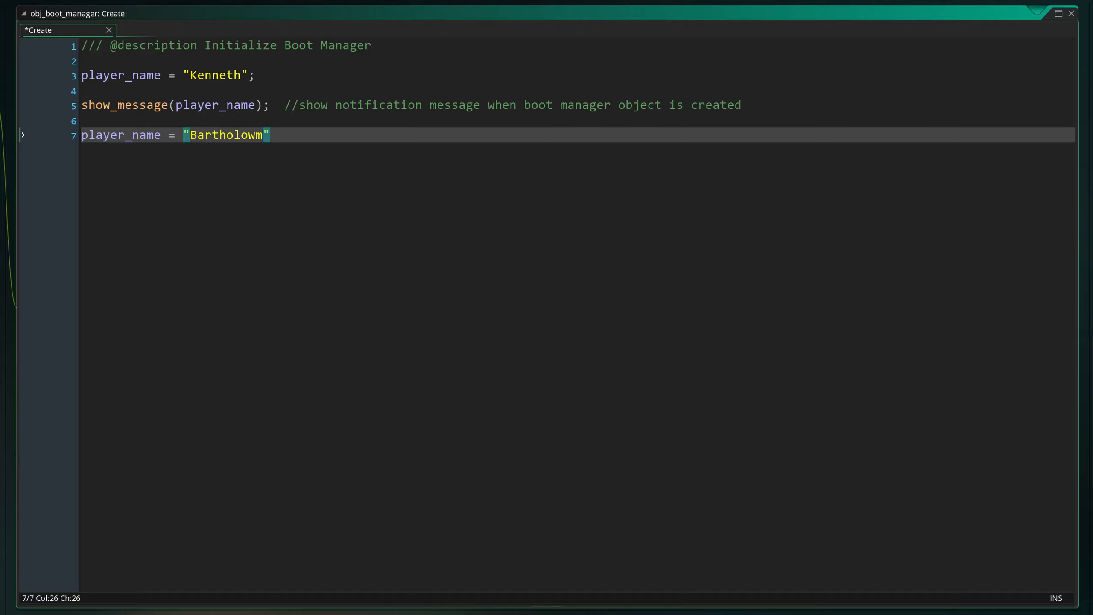
type("ew")
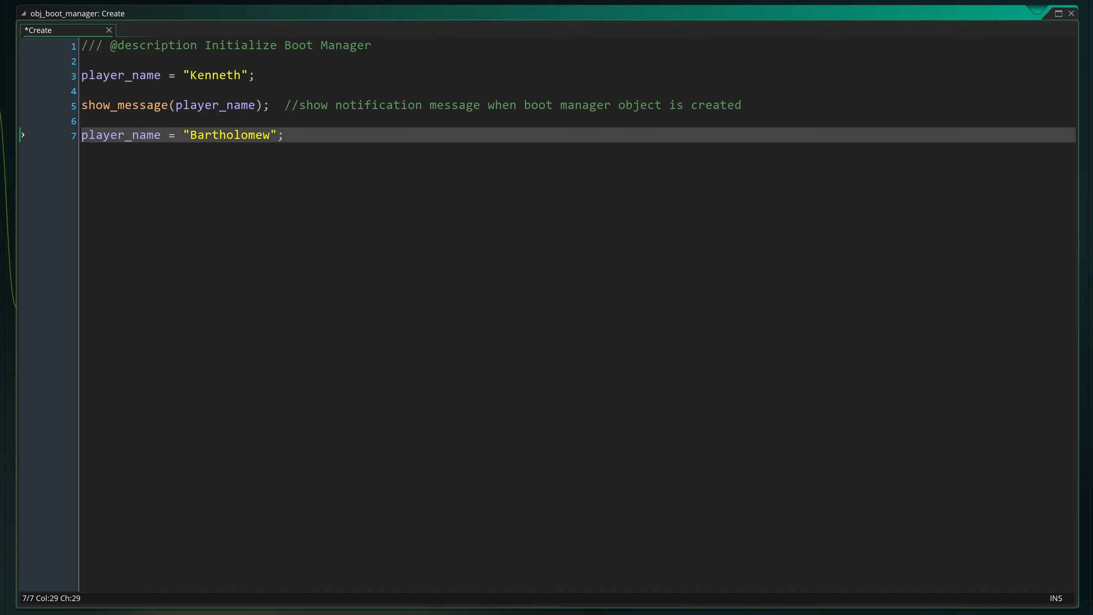
- Add show_message(player_name); and test, dismissing the Kenneth and Bartholomew messages
type("show_")
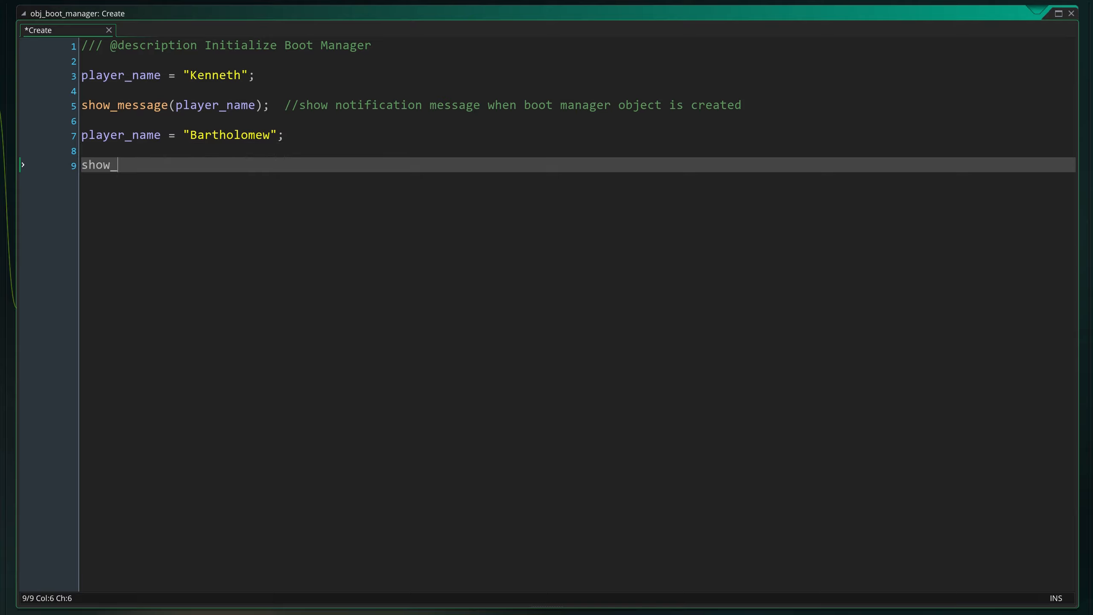
type("message(")
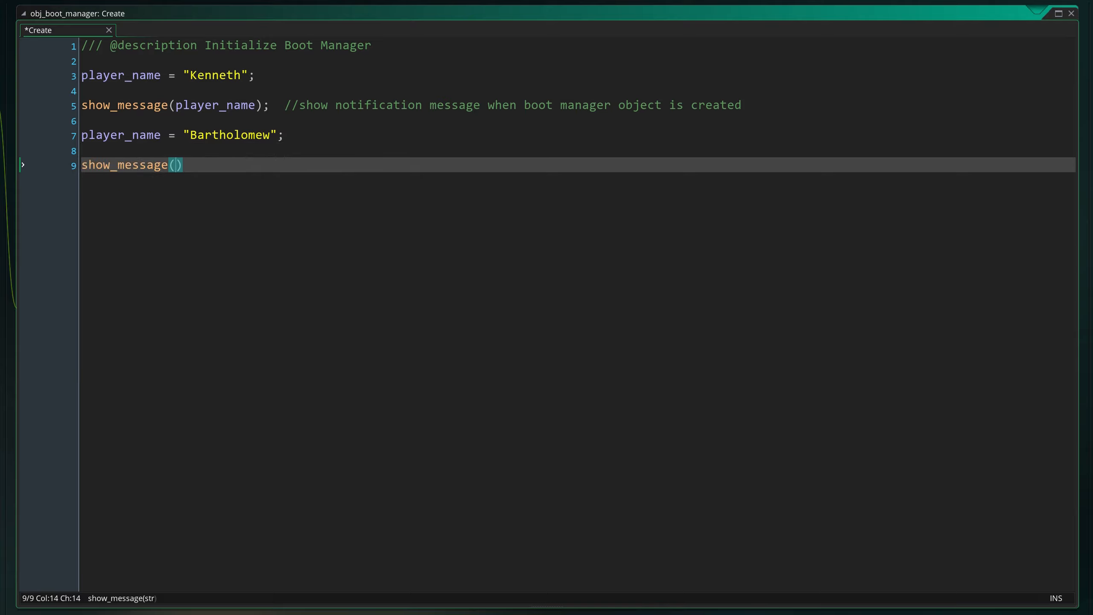
type("player")
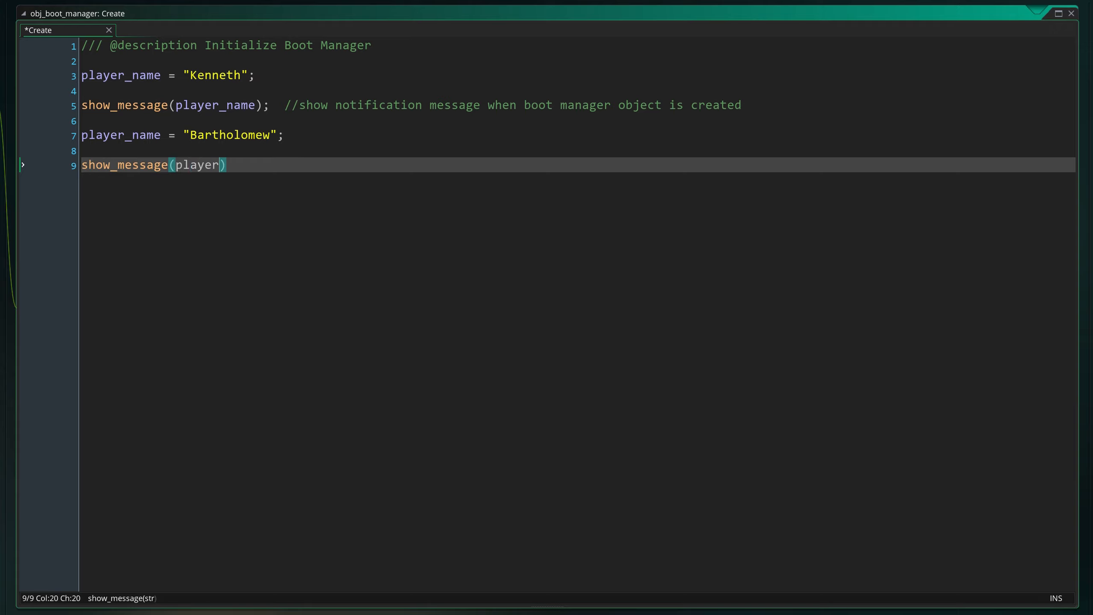
type("_name")
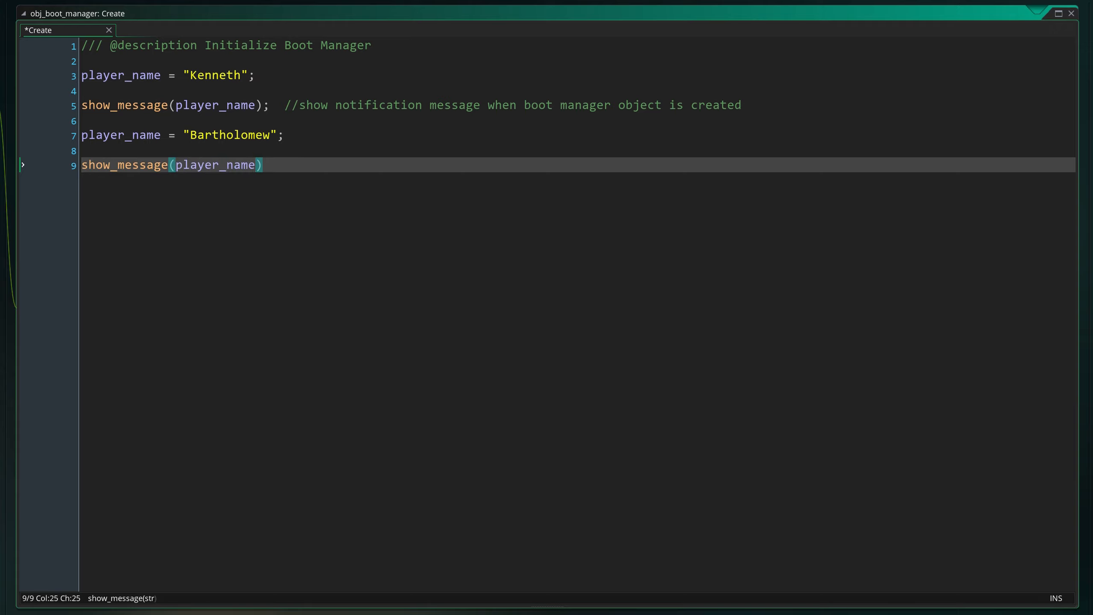
type(";")
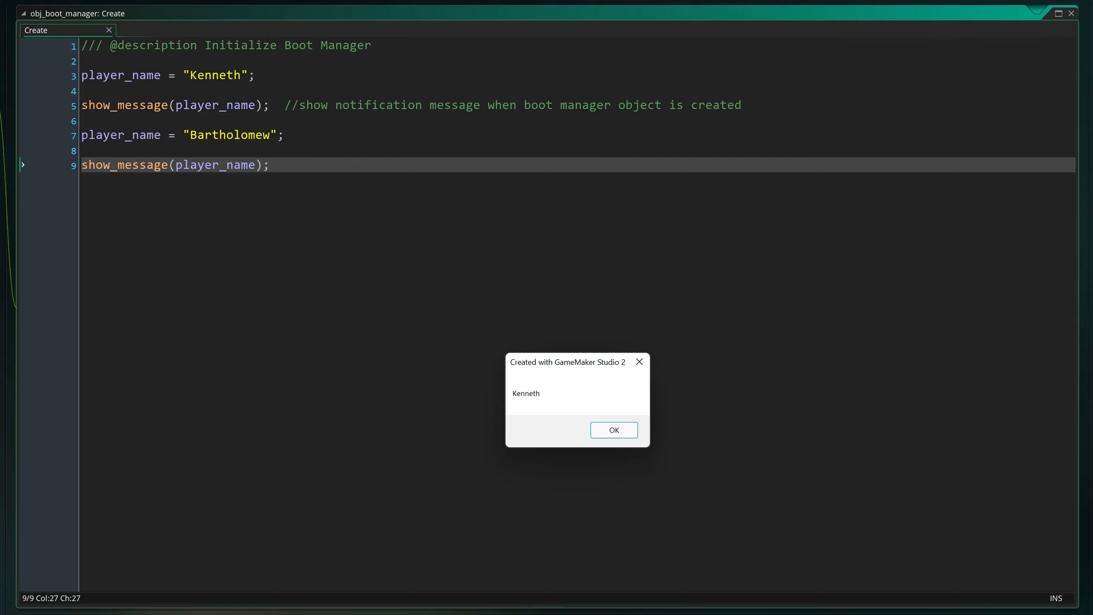
left_click(612, 429)
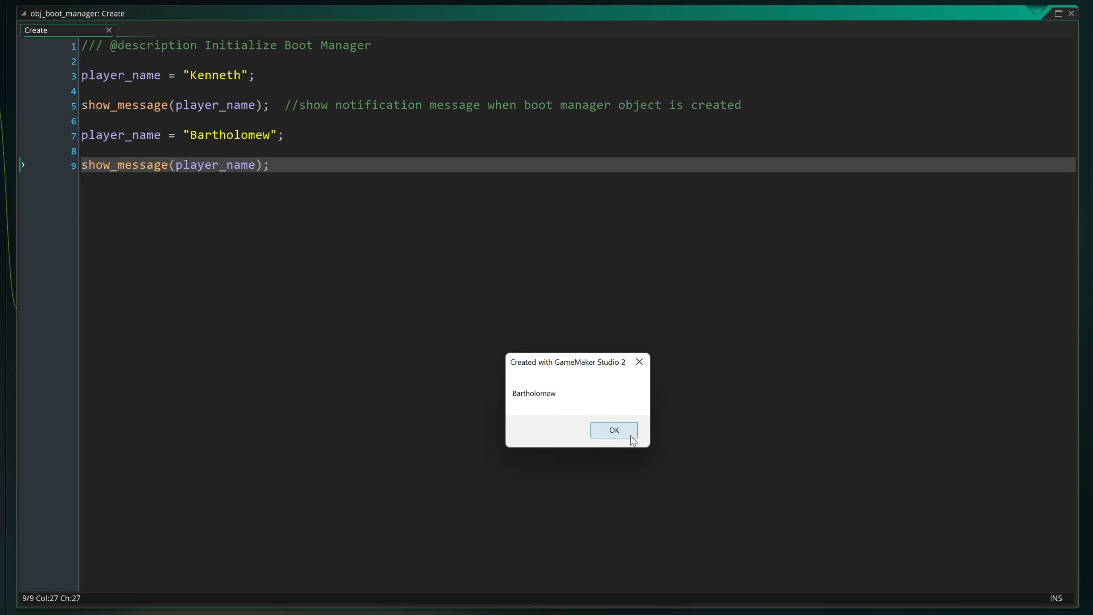
left_click(613, 429)
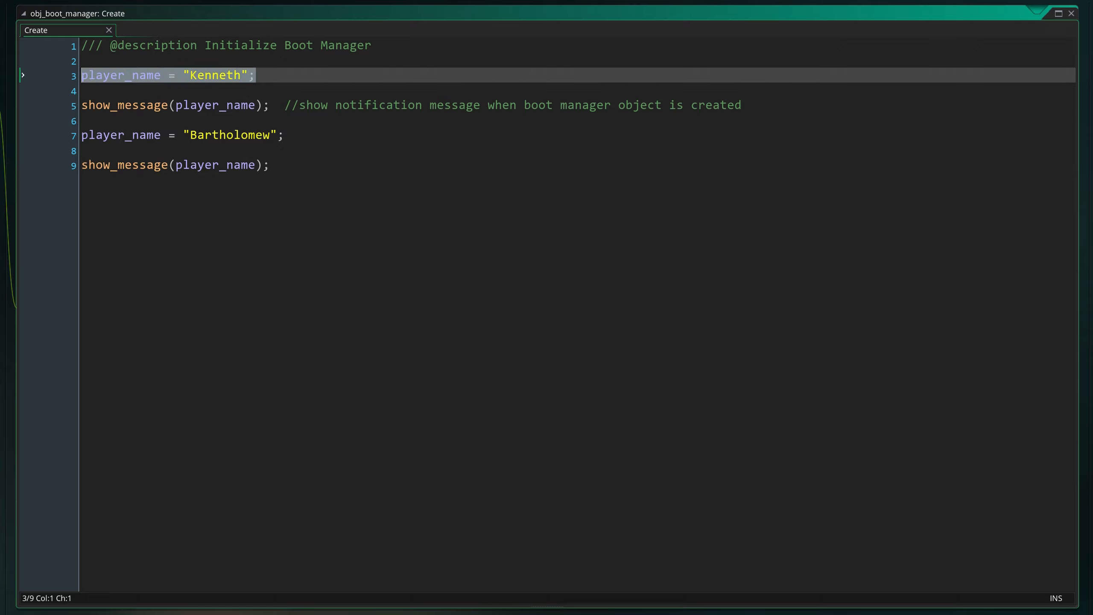
- Delete the Kenneth line, inspect the 'player_name not set' error report, and abort
key("Delete")
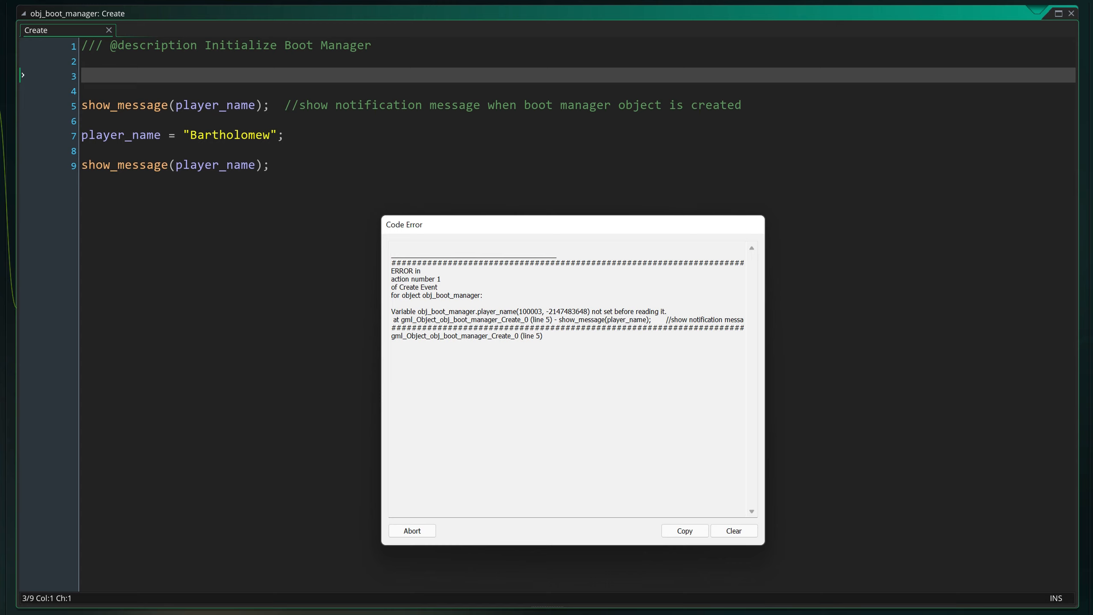
left_click_drag(393, 270, 482, 295)
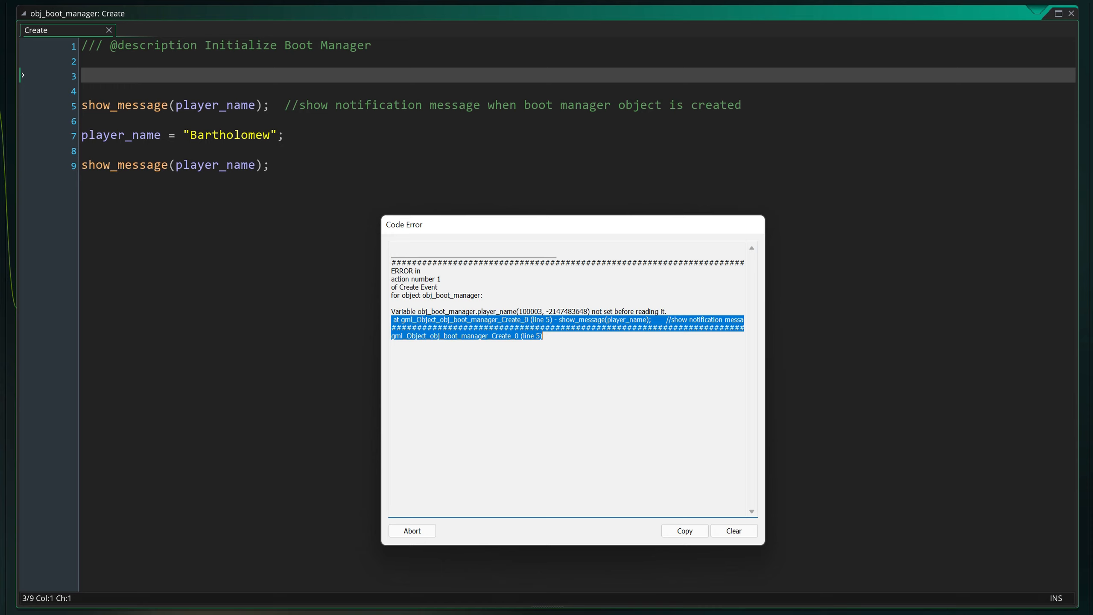
left_click(411, 530)
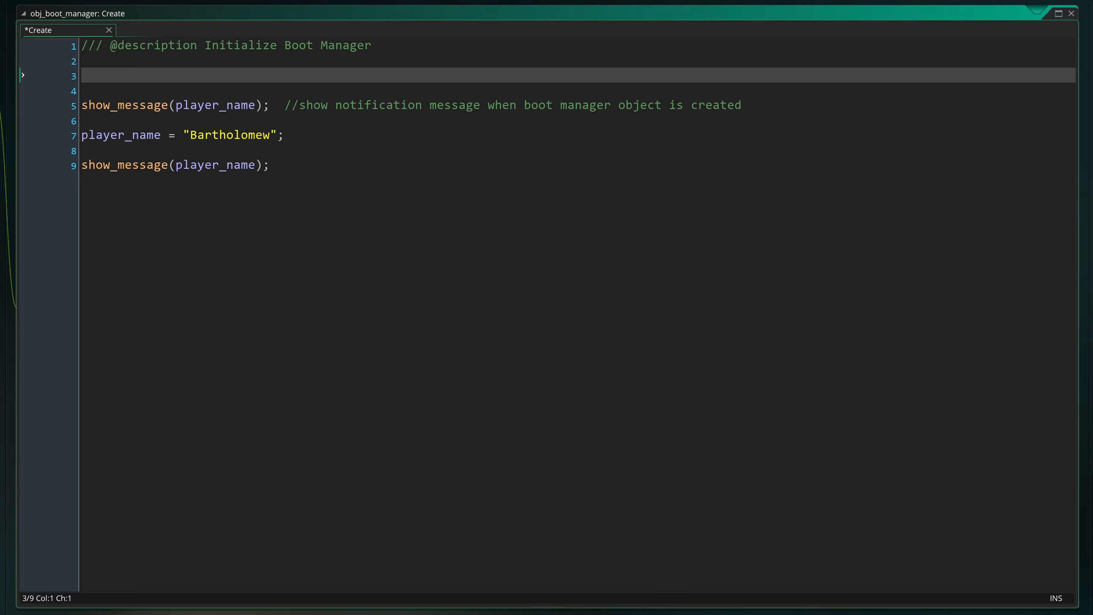
- Retype player_name = "Kenneth"; and rerun, dismissing the Kenneth and Bartholomew messages
type("pla")
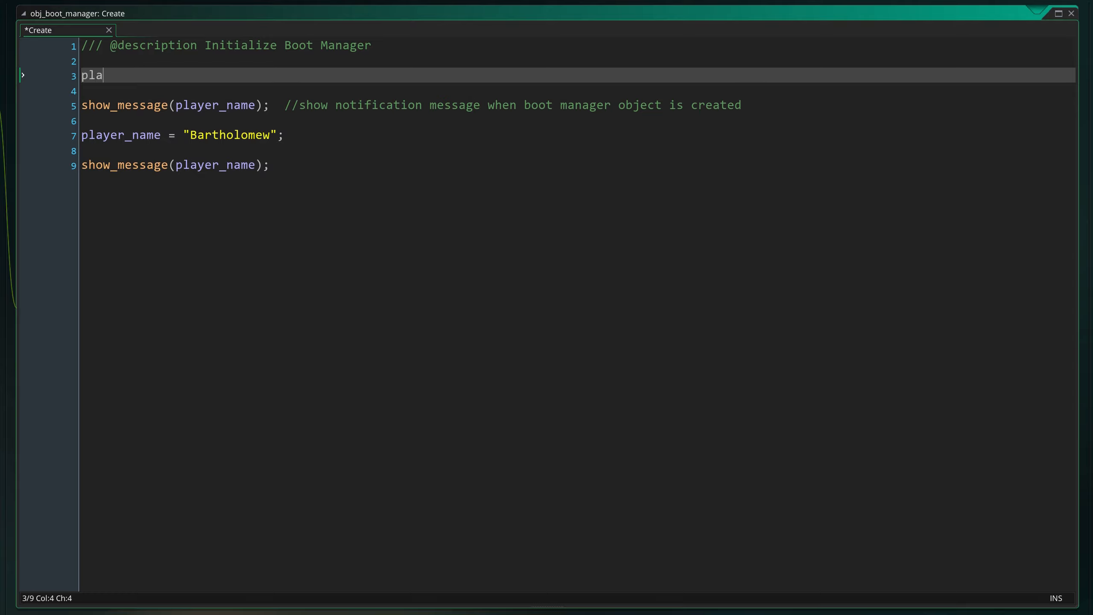
type("yer_name =")
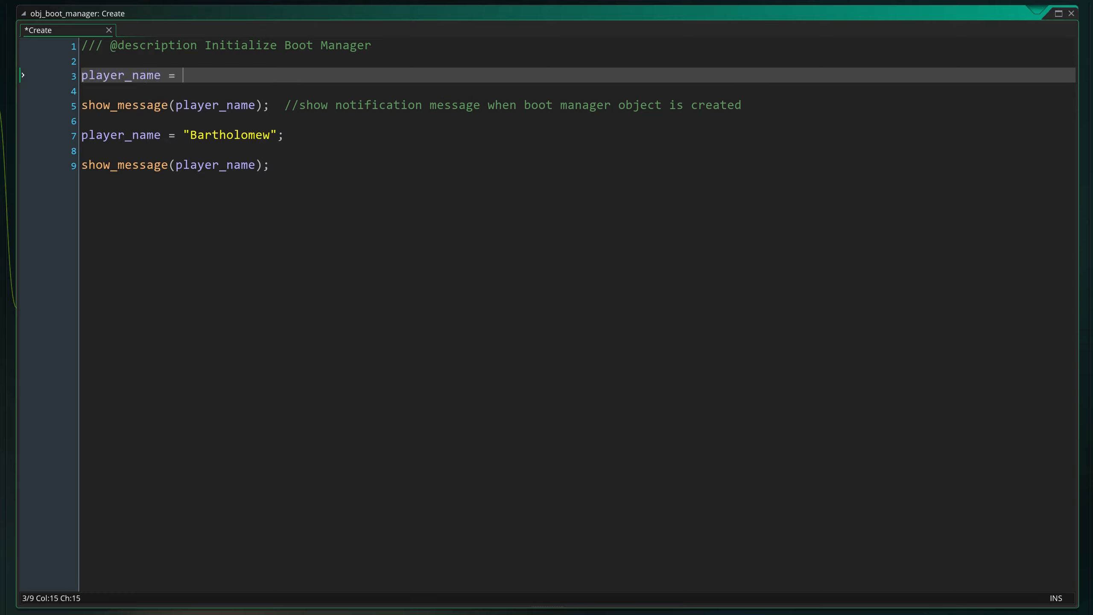
type("\"Ken\"")
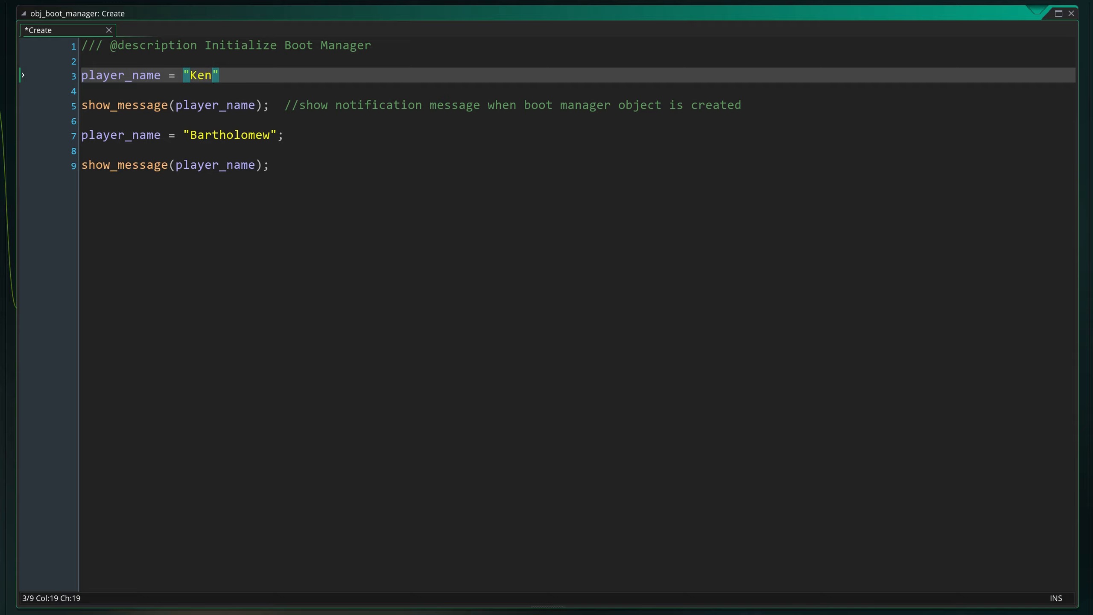
type("eth\";")
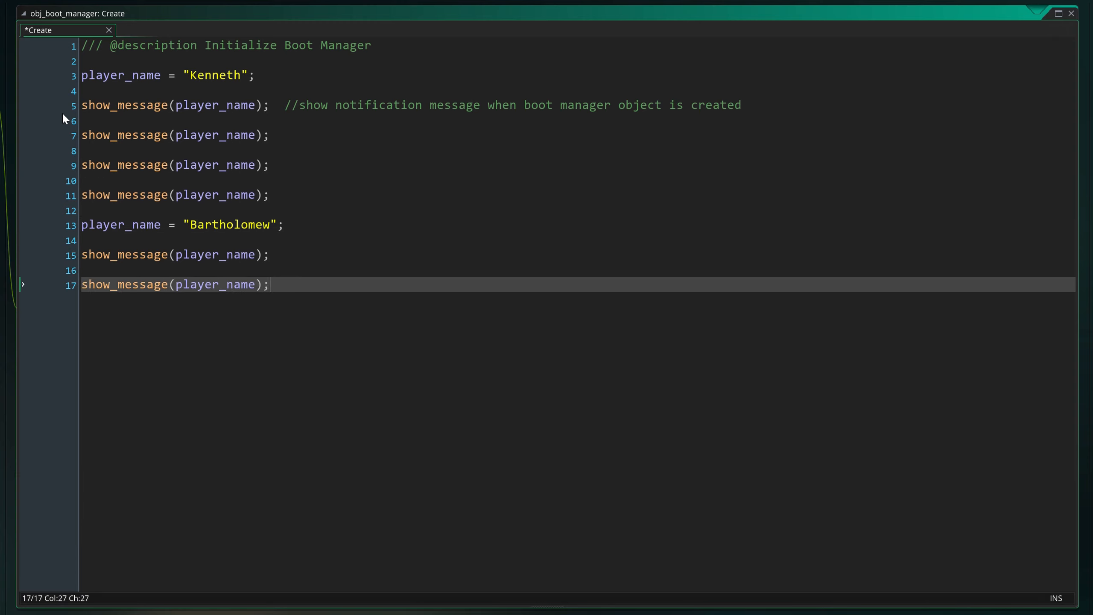
key("ctrl+s")
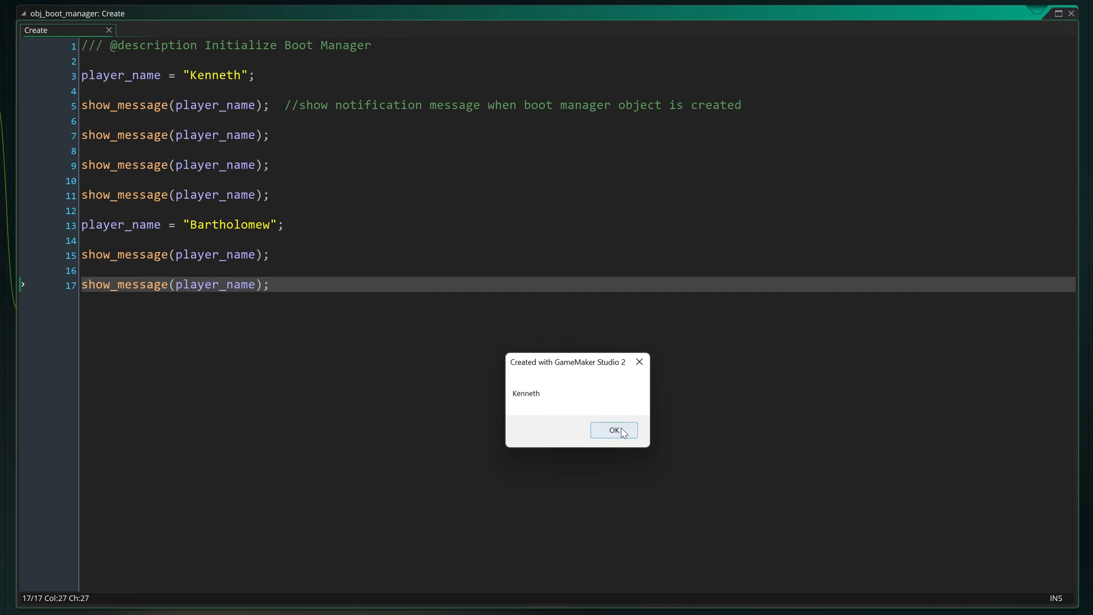
left_click(613, 430)
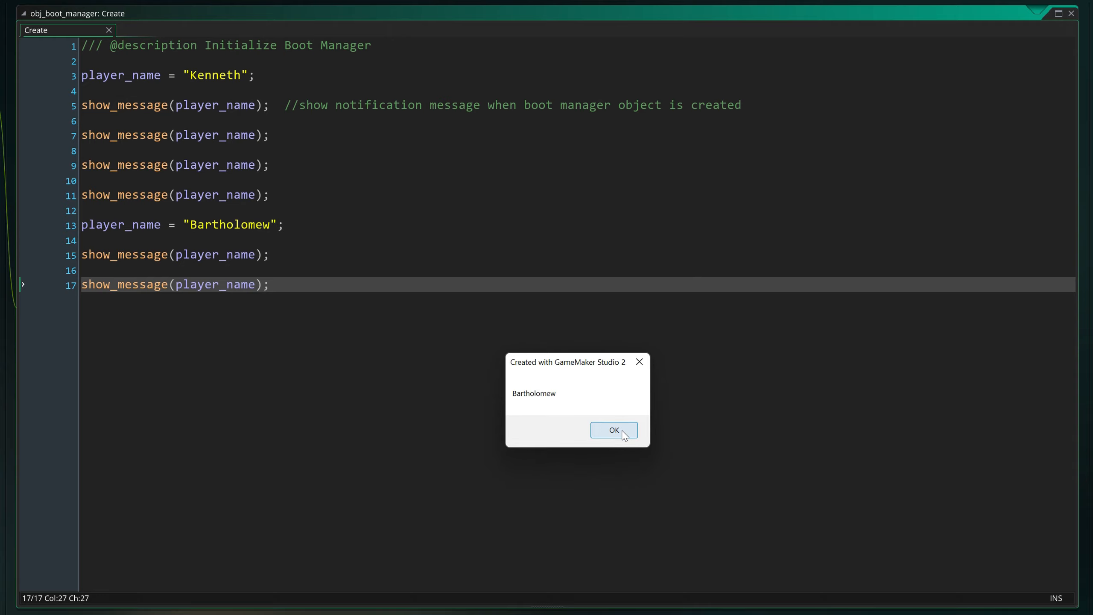
left_click(612, 429)
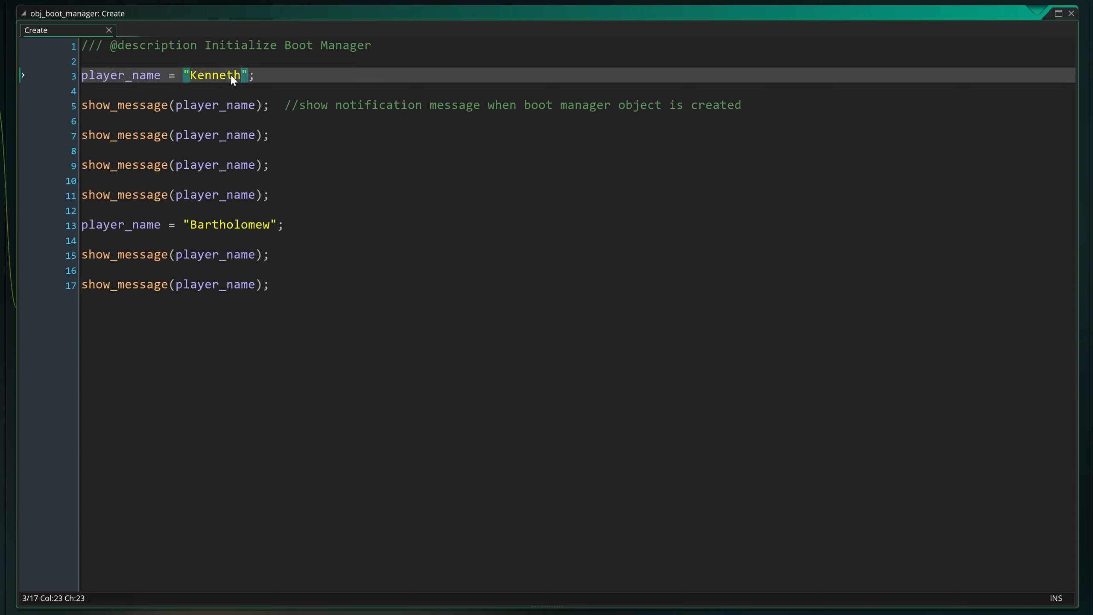
- Rename the first player to Gary, rerun through both messages, and close the game
type("G")
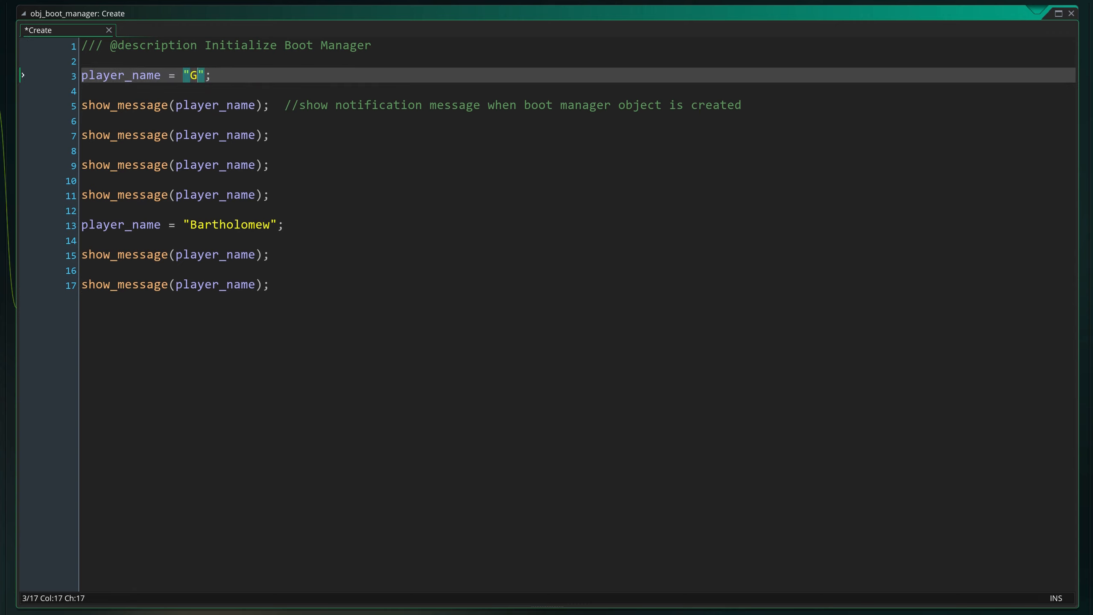
type("ary")
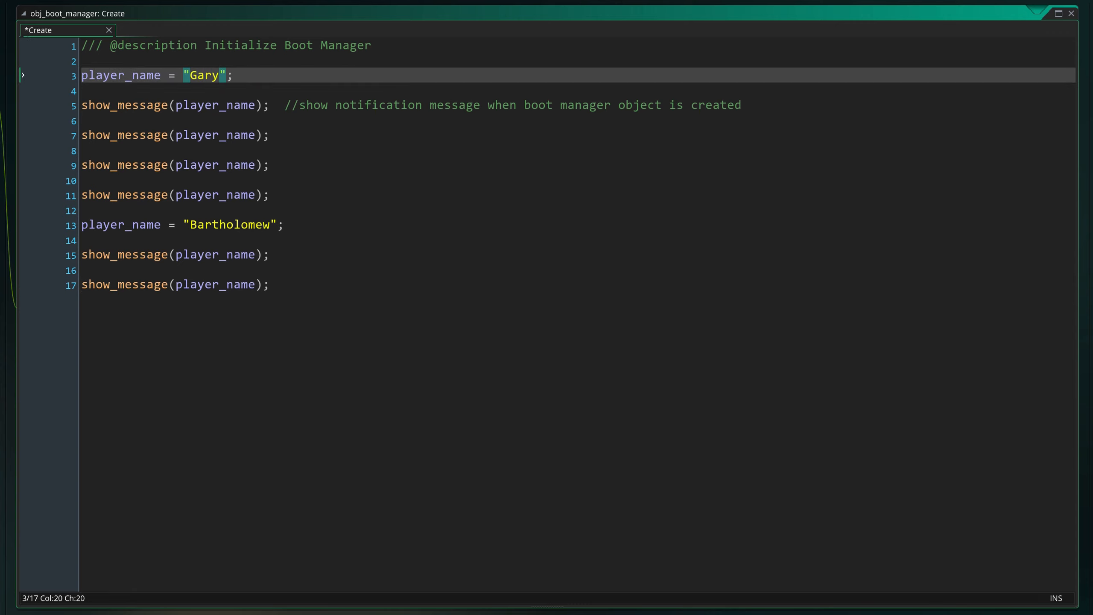
key("ctrl+s")
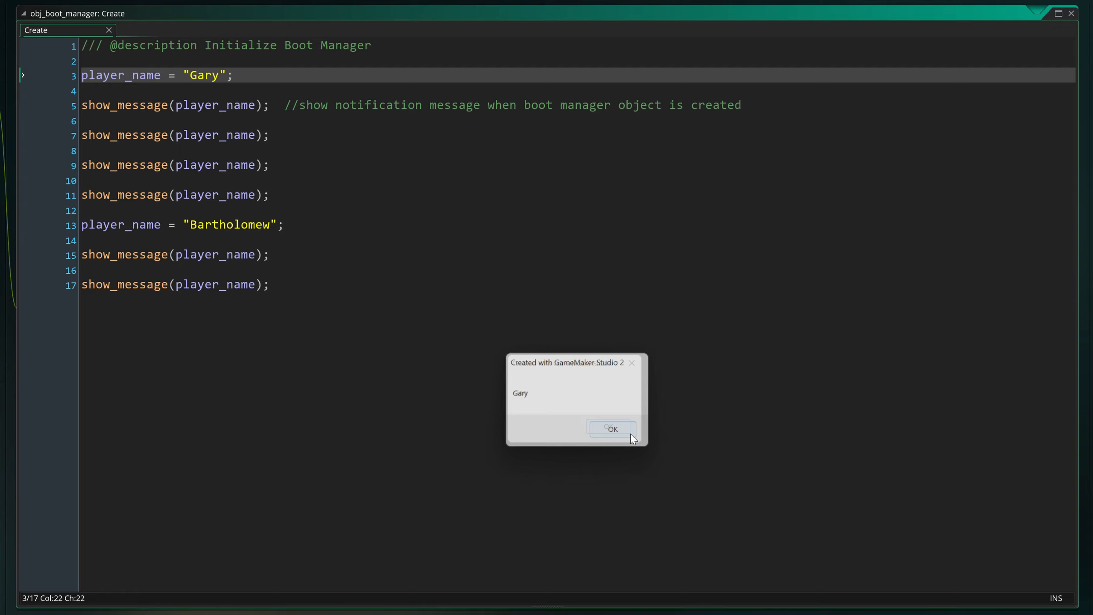
left_click(611, 428)
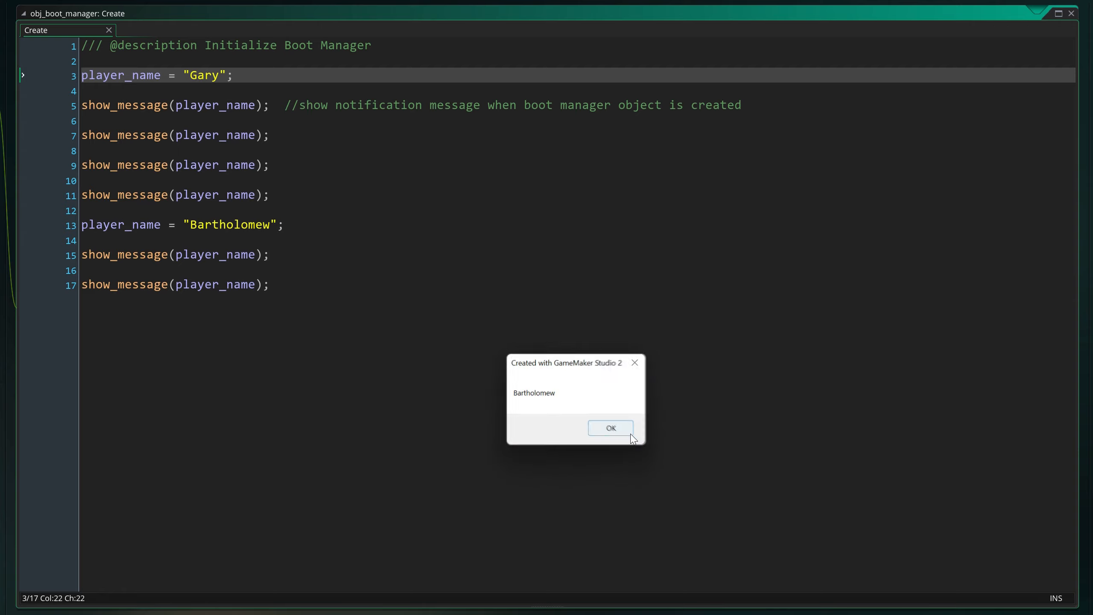
left_click(609, 427)
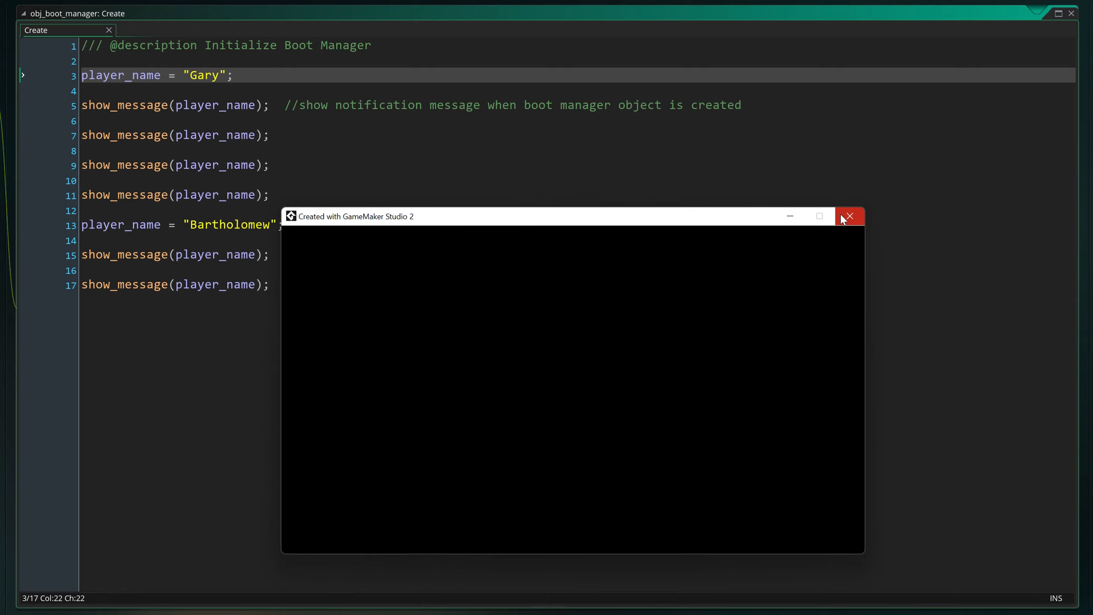
left_click(849, 216)
type("fi")
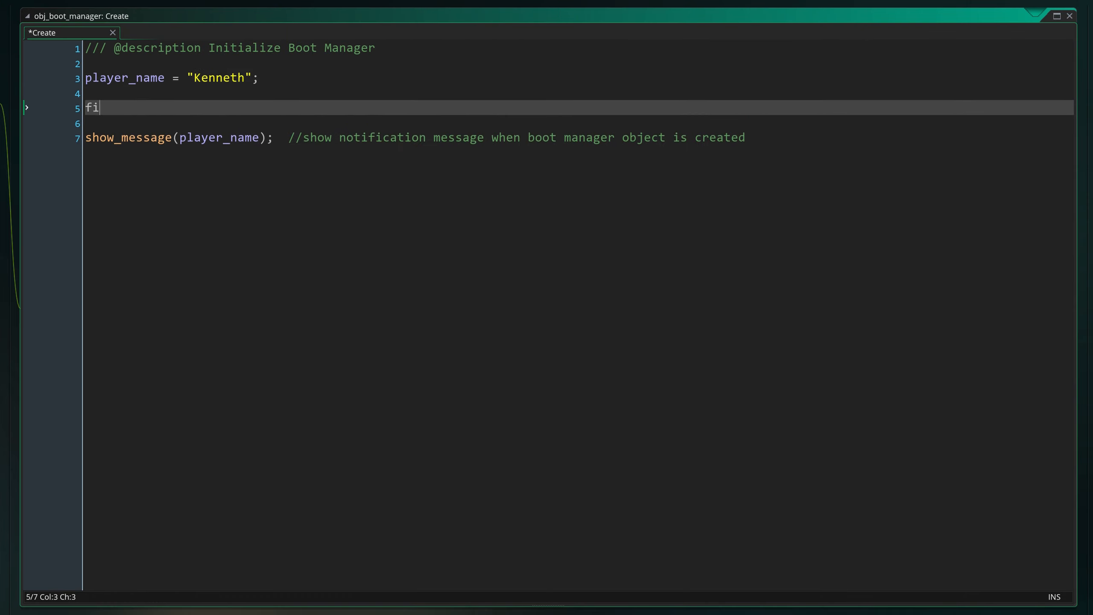
- Create the file_drawer array [0, "Gary", "Banana", true]
type("le_dra")
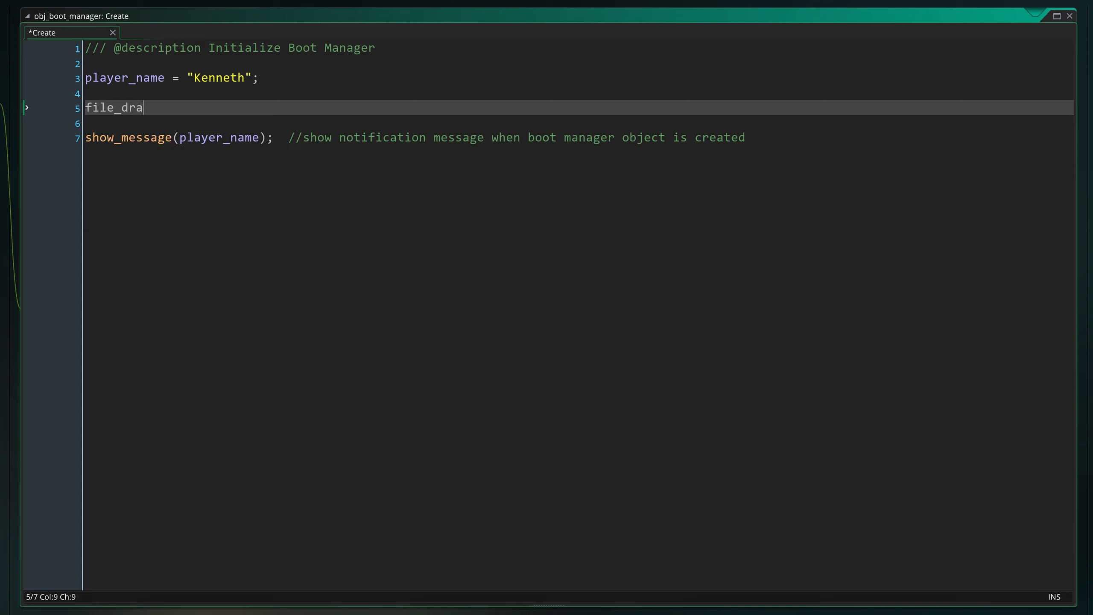
type("wer")
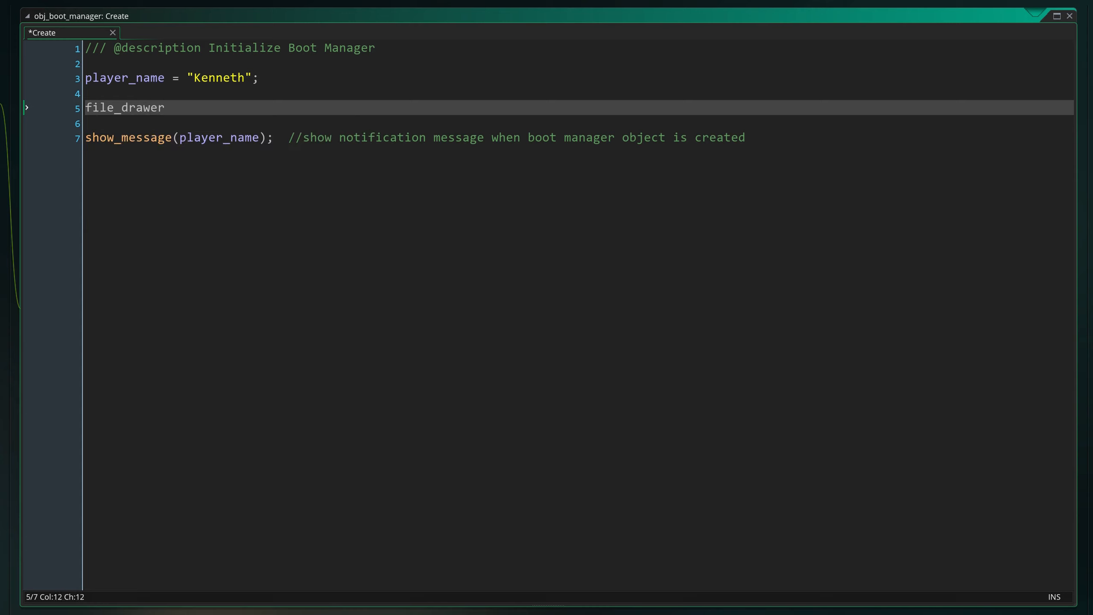
type("= [];")
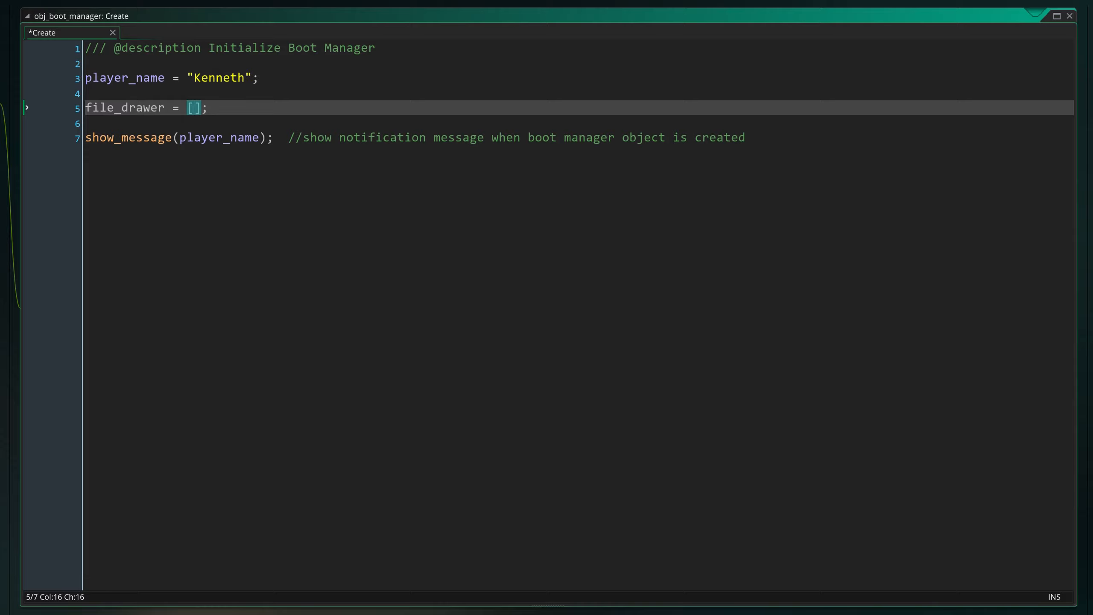
type("0, 1, 2,")
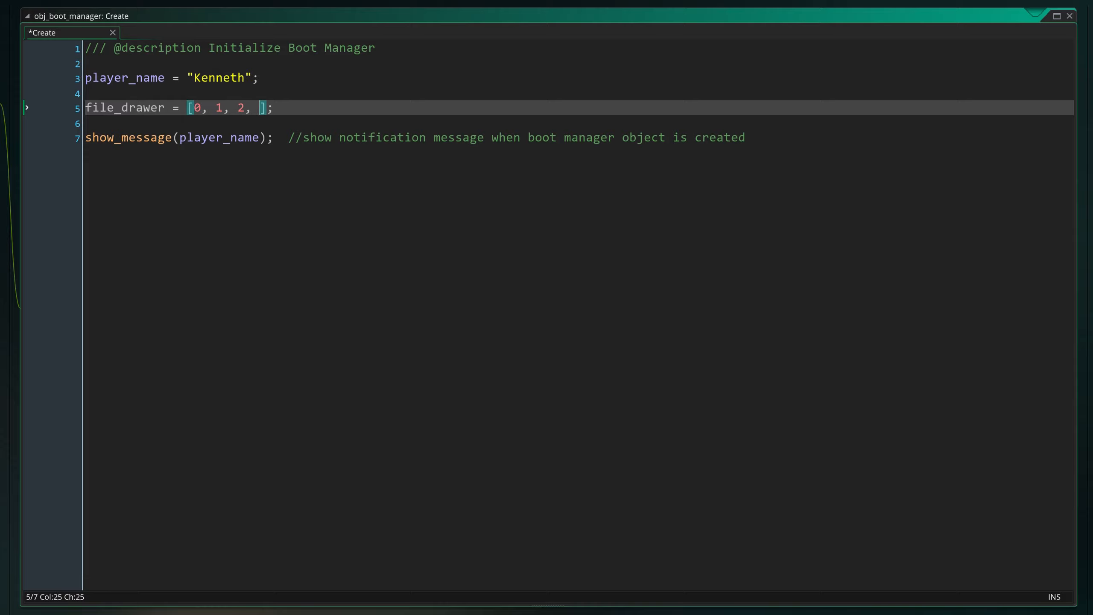
type("3")
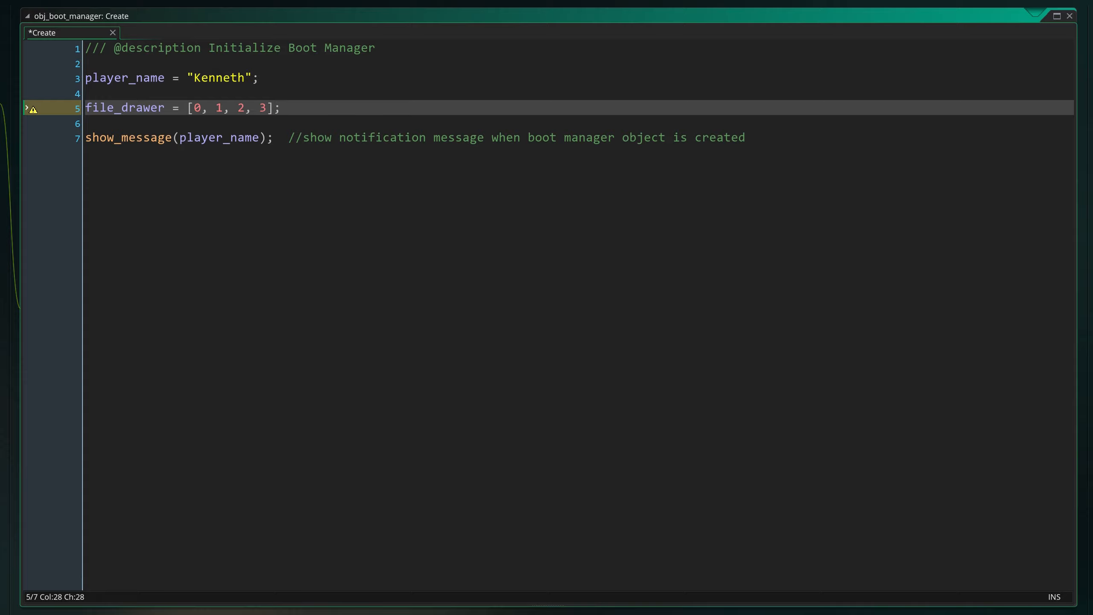
type("\"\"")
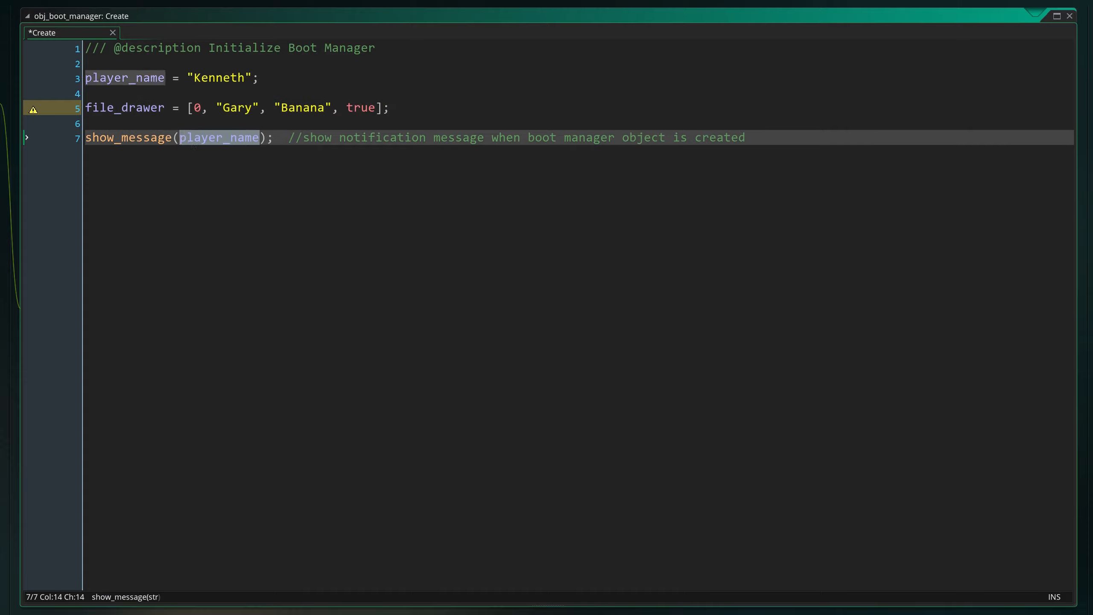
- Show file_drawer[1], then change the index to 2 and dismiss the Banana popup
type("file_drawer")
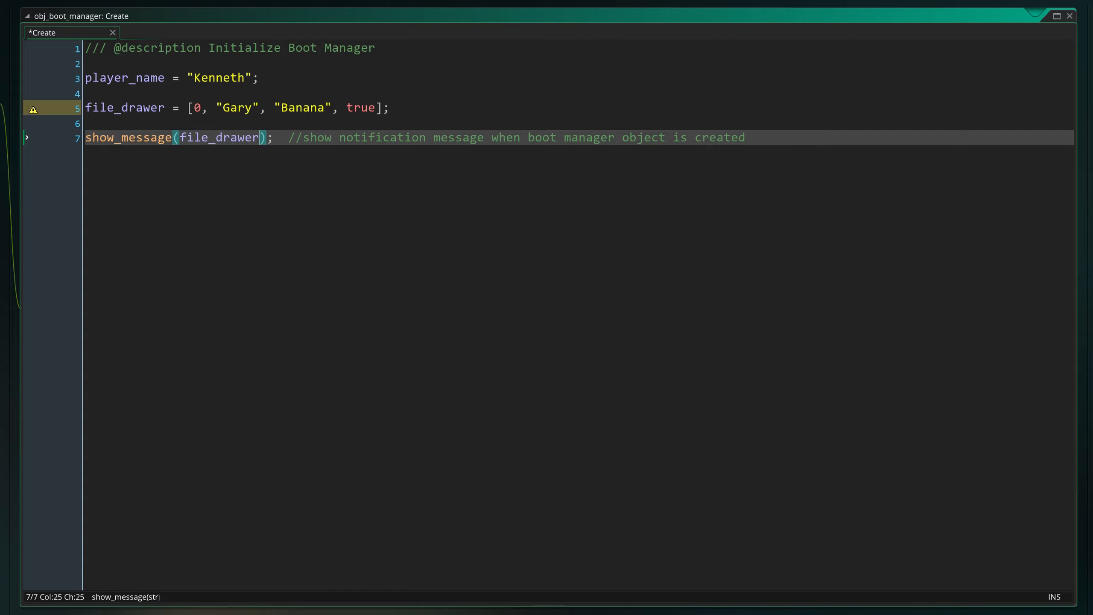
type("[1")
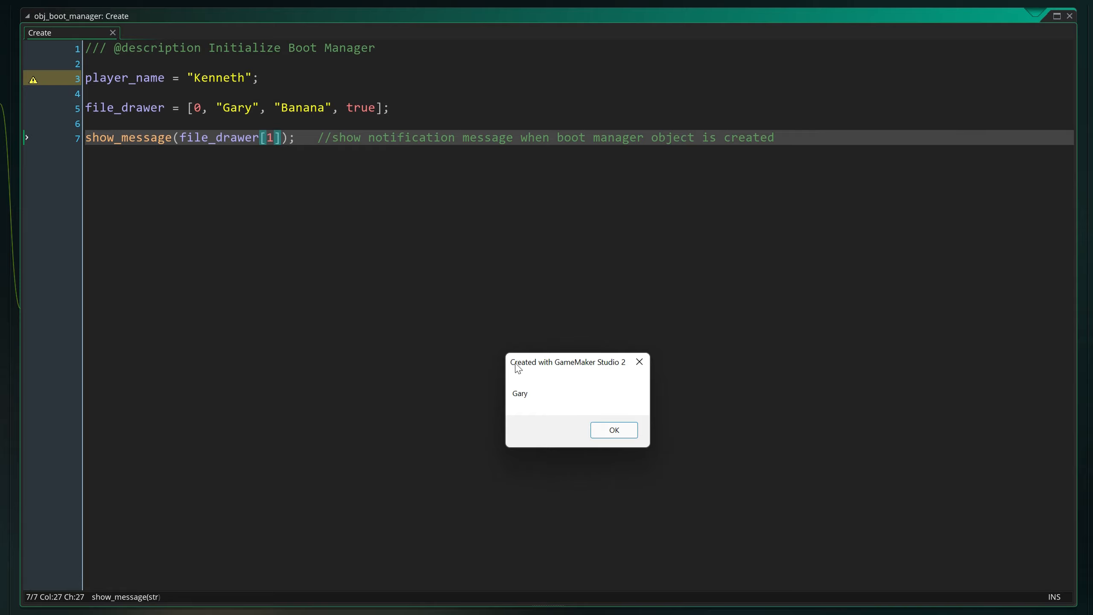
left_click(612, 430)
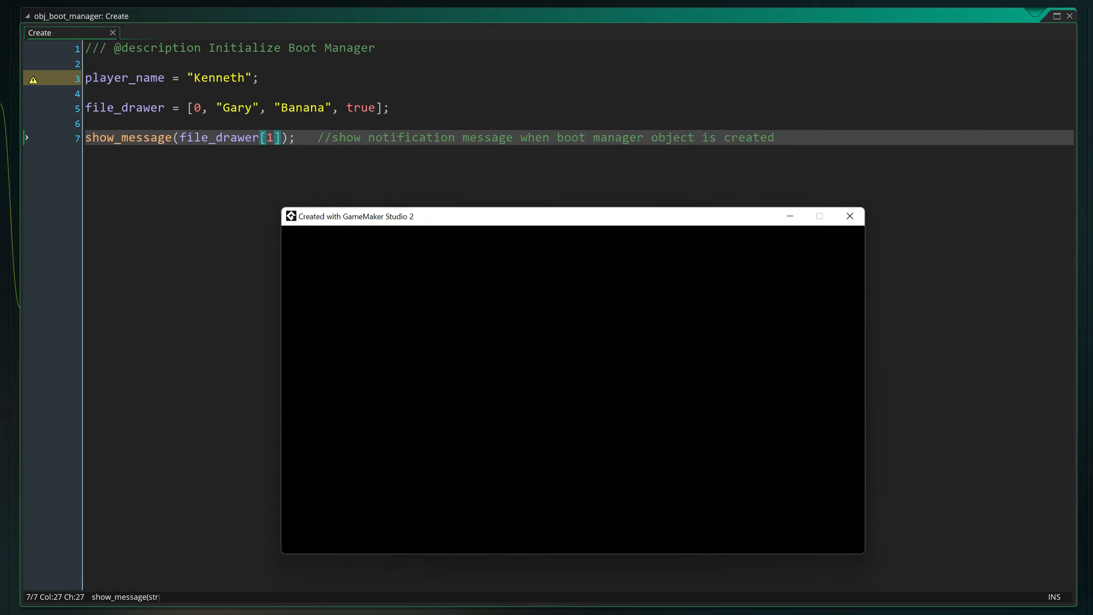
type("2")
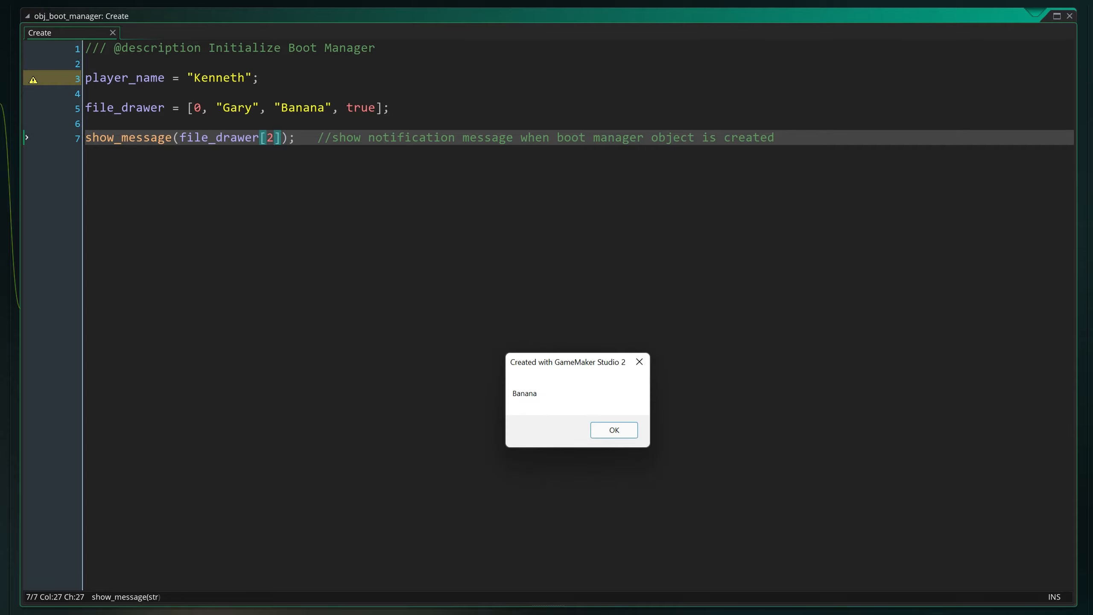
left_click(612, 429)
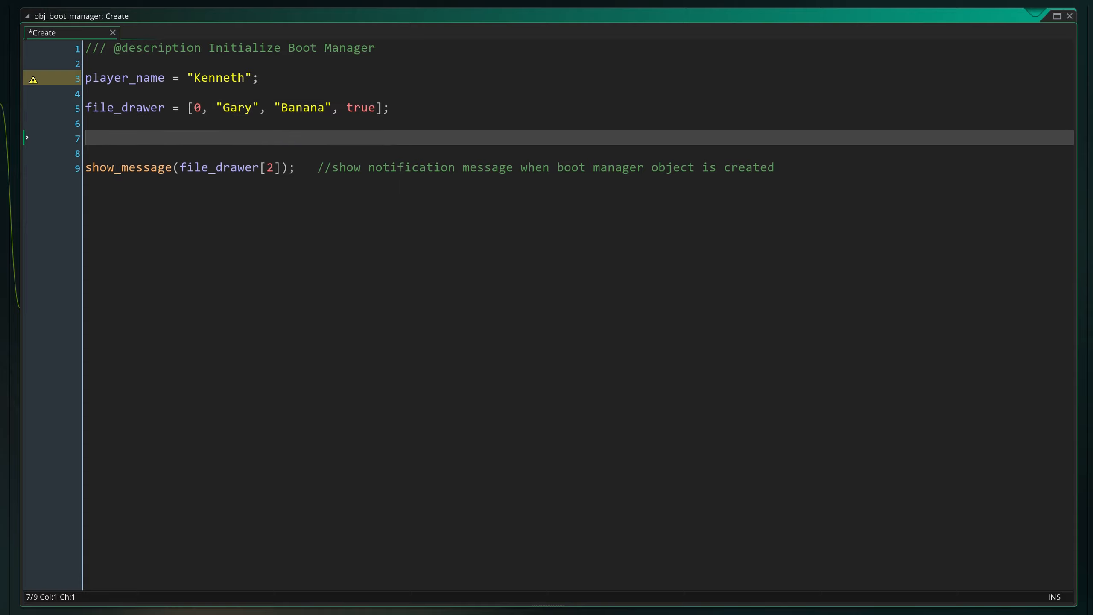
- Create file_drawer2 = array_create(4, "Kenneth");
type("file_drawer")
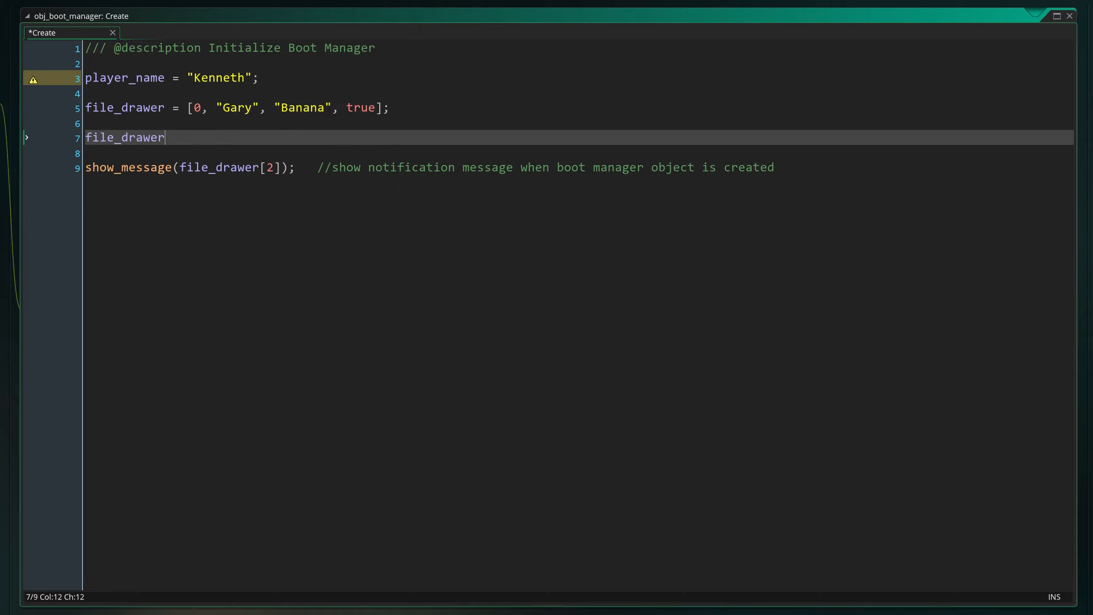
type("2 = a")
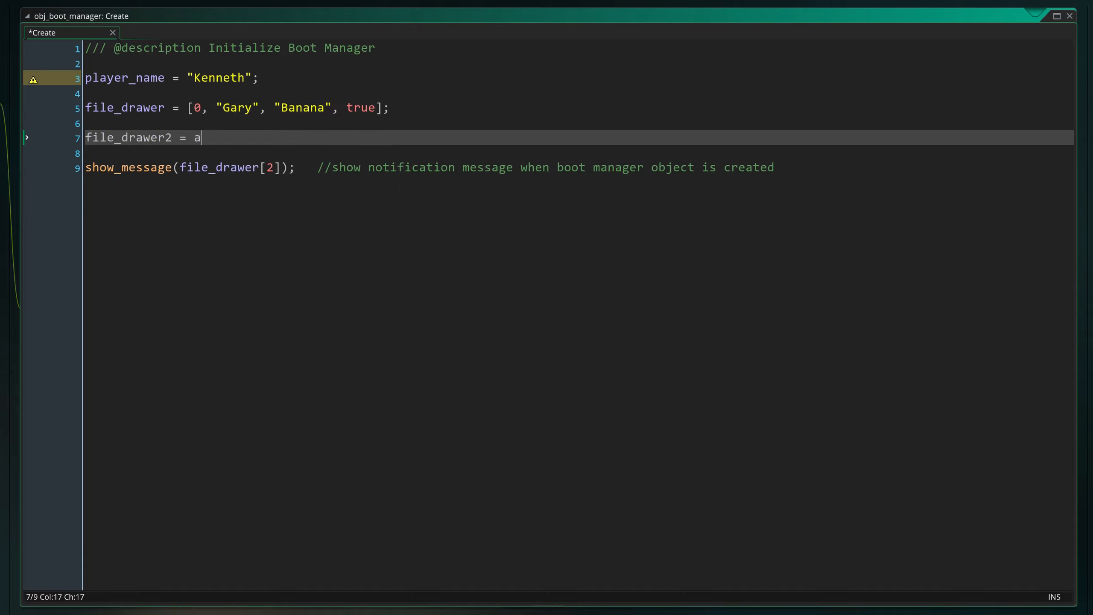
type("rray_create")
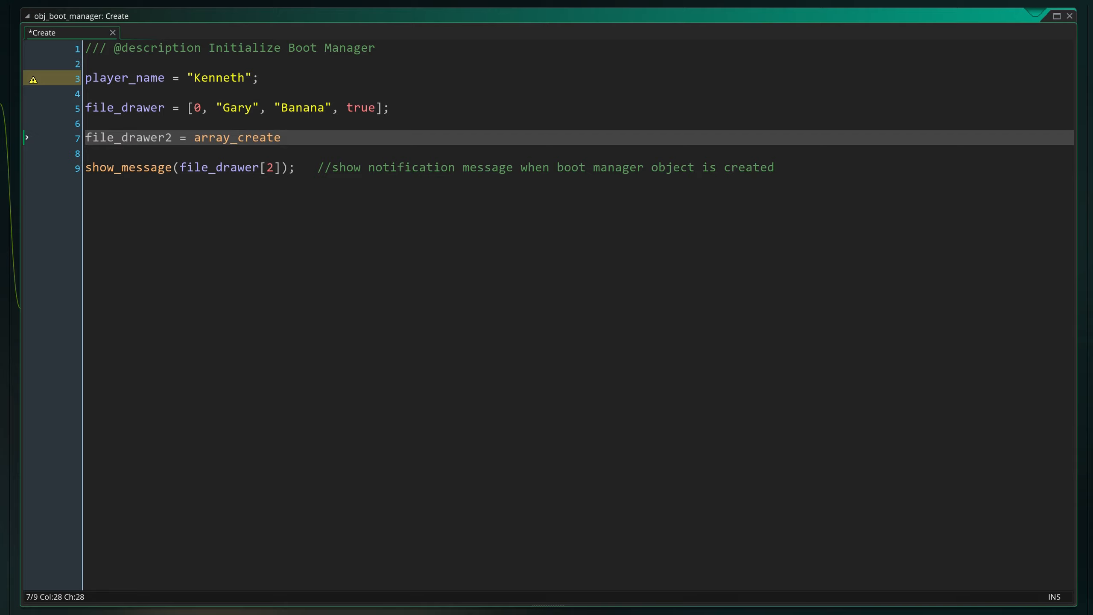
type("(4)")
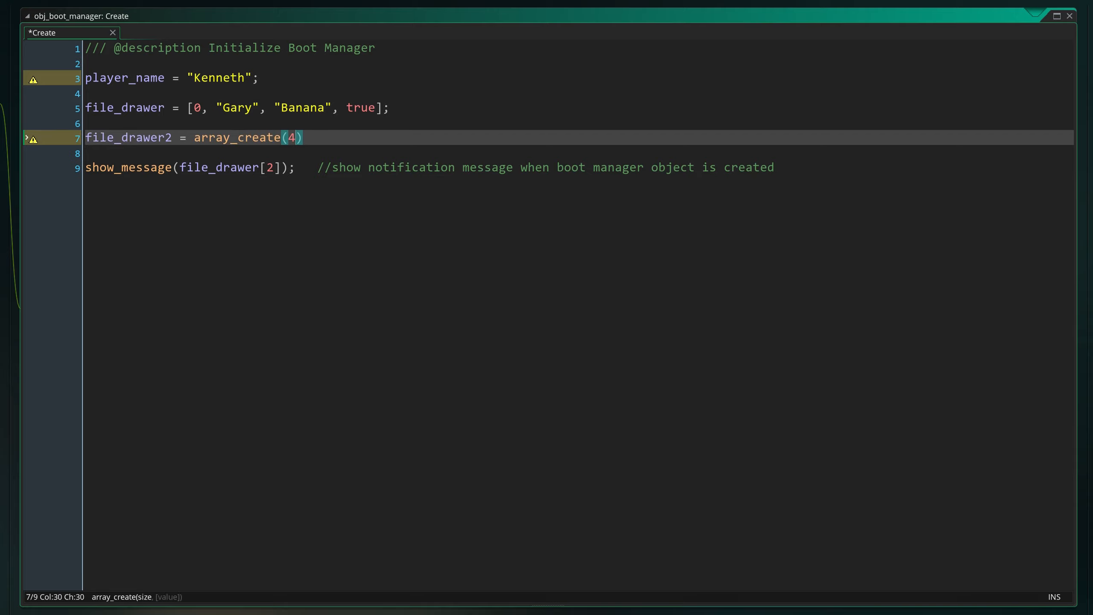
type(";")
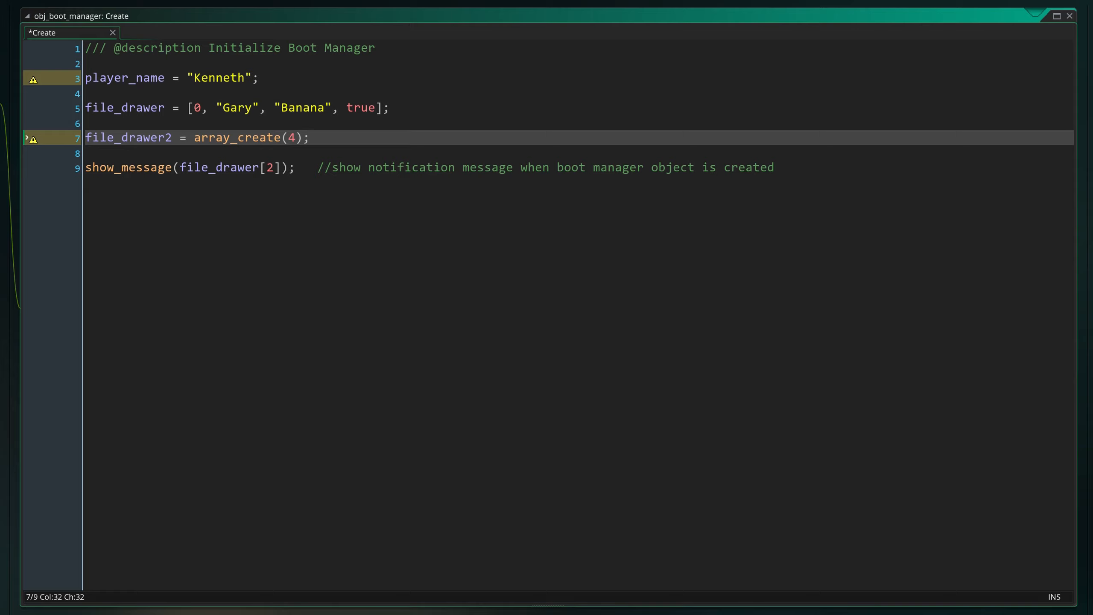
type(", \"Ken\"")
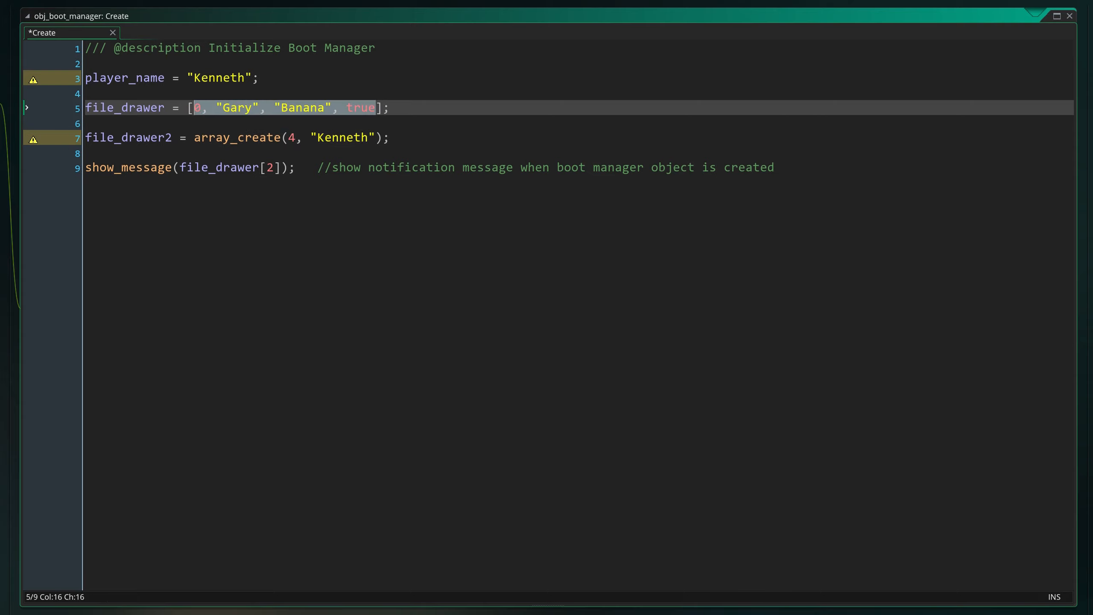
type("\"Kenneth\",")
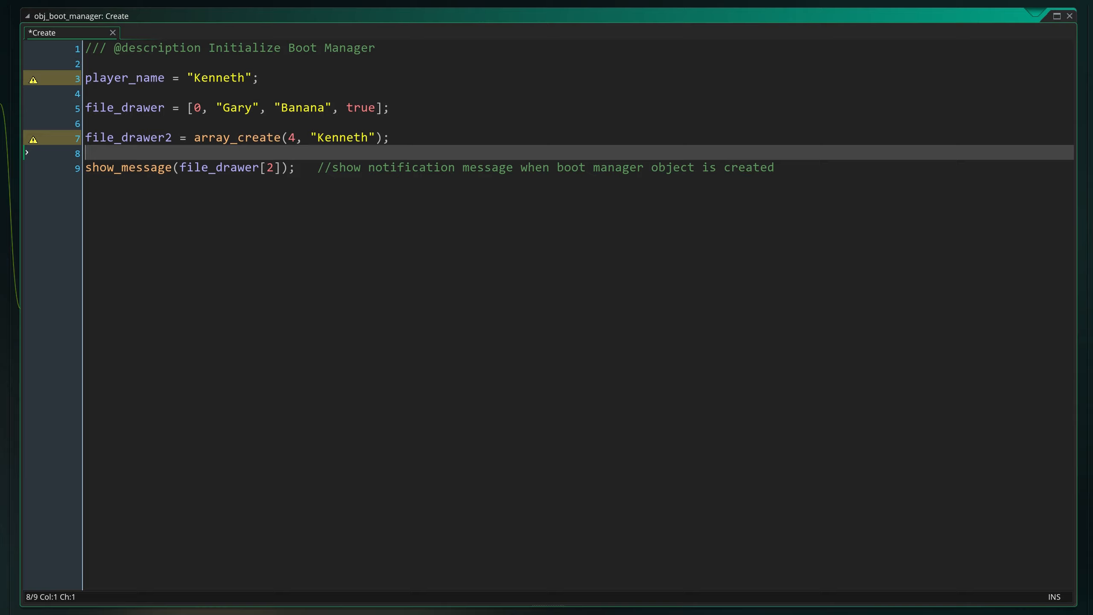
- Set file_drawer2[0] to "Harry" and file_drawer2[1] to 284
type("file_drawer2[0] =")
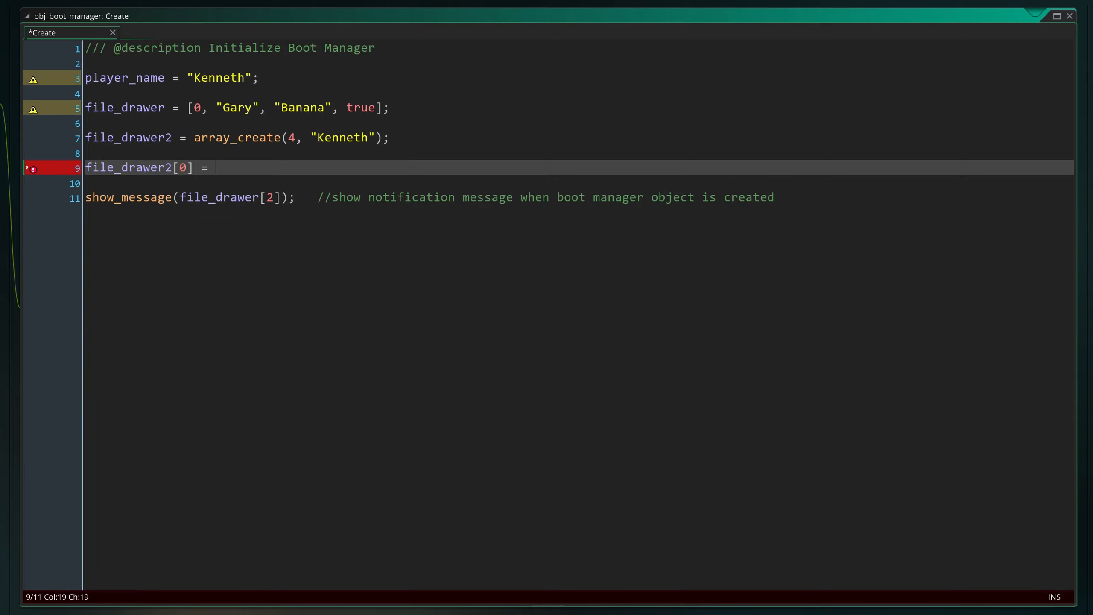
type("\"Harry\";")
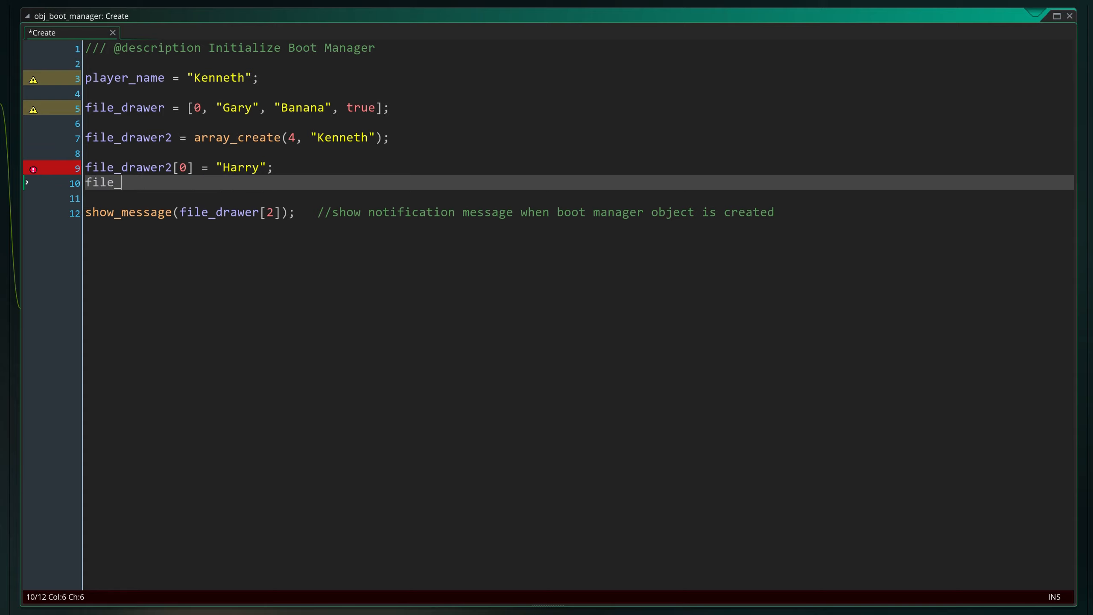
type("drawer2[1] =")
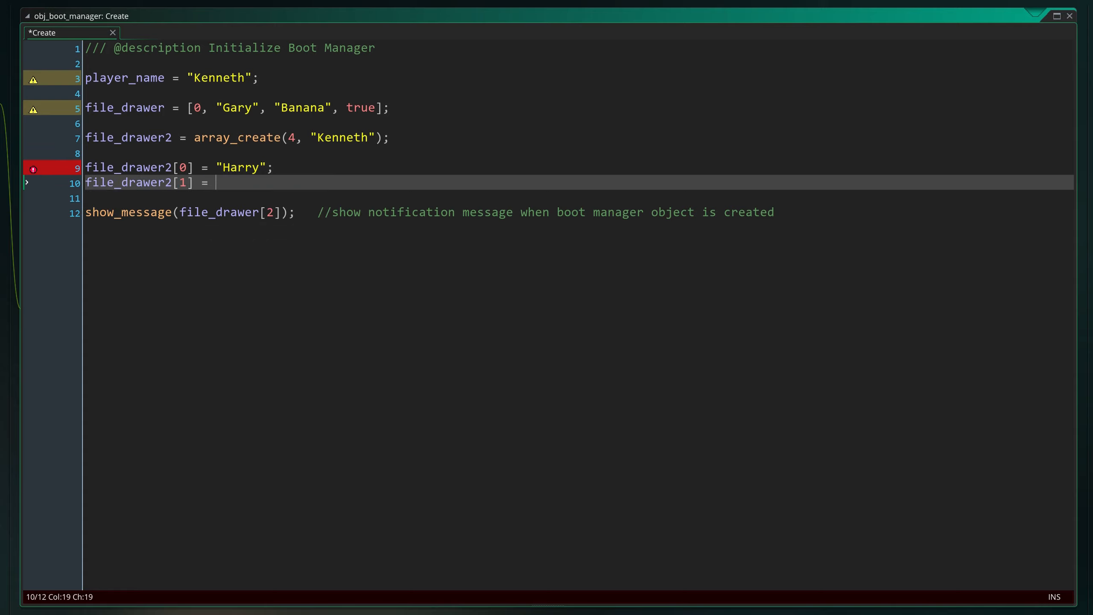
type("284;")
type("file_cabinet")
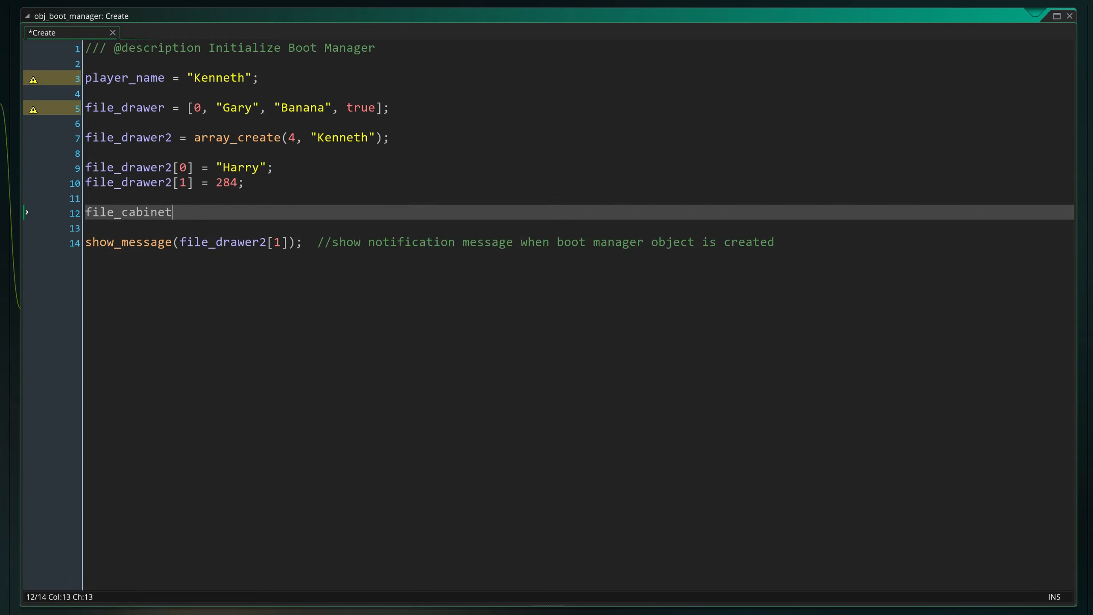
- Fill file_cabinet rows, from ["a", "b", "c"] through ["Banana", "Apple", "Grapefruit"]
type("[0] = []")
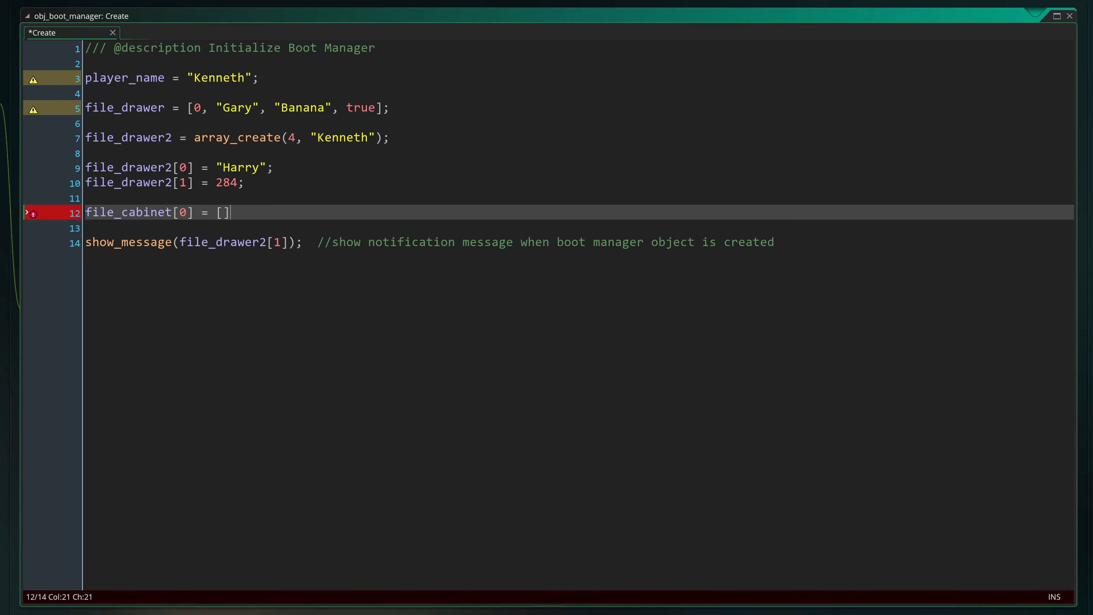
type("\"a\", \"\"")
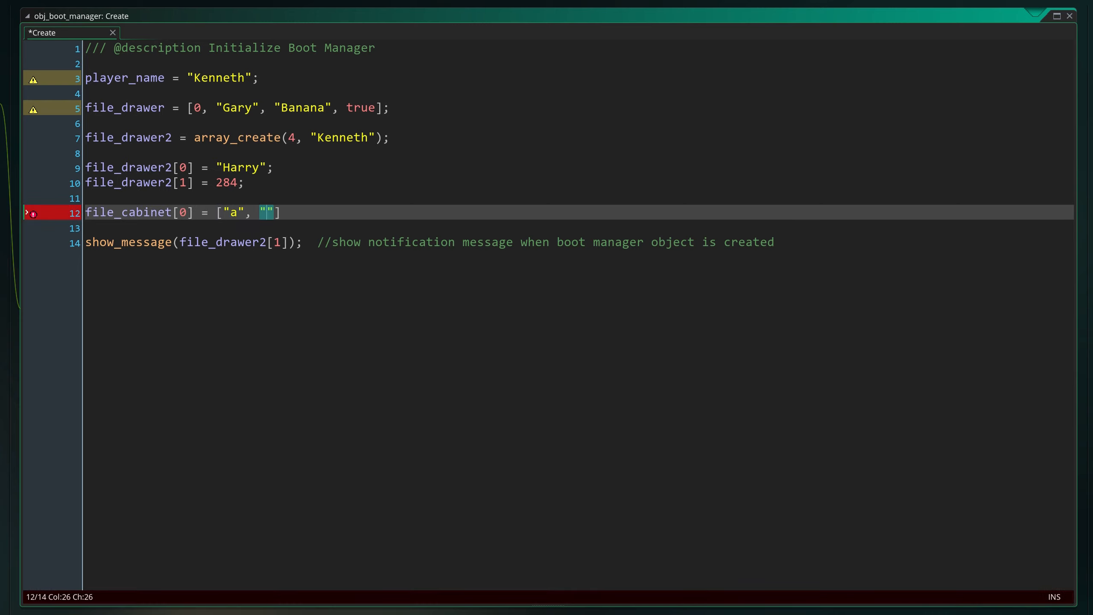
type("b\", \"c\"];")
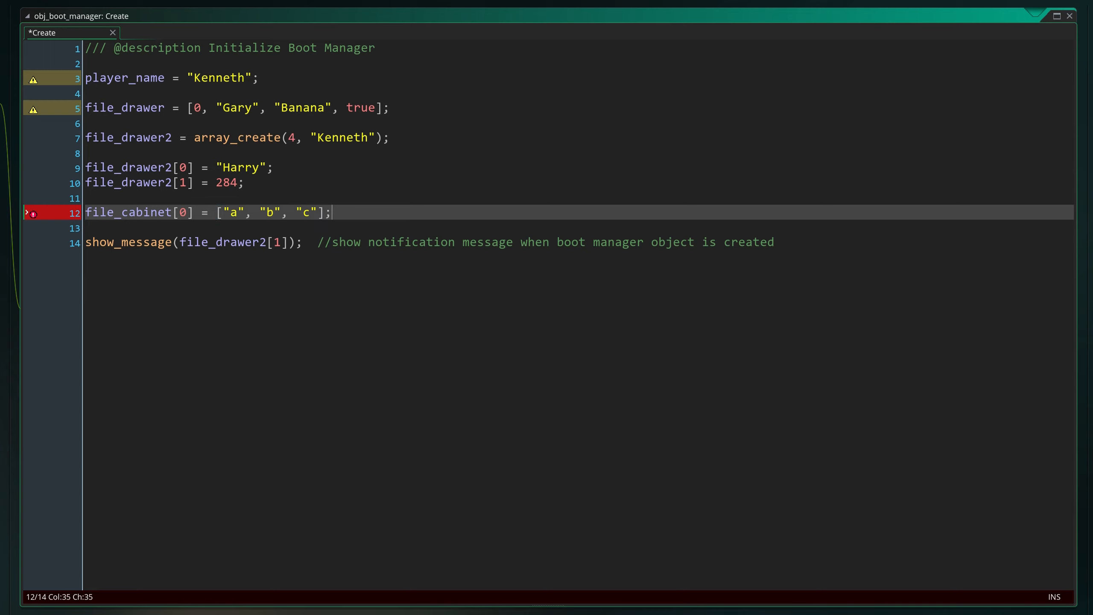
type("file_cabinet[]")
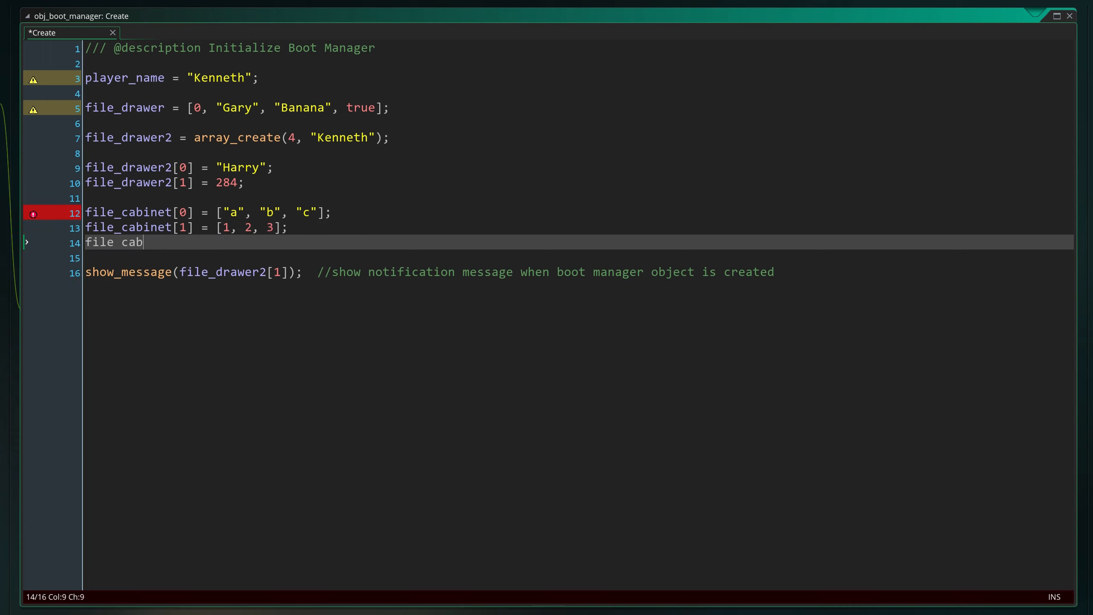
type("inet[2] =")
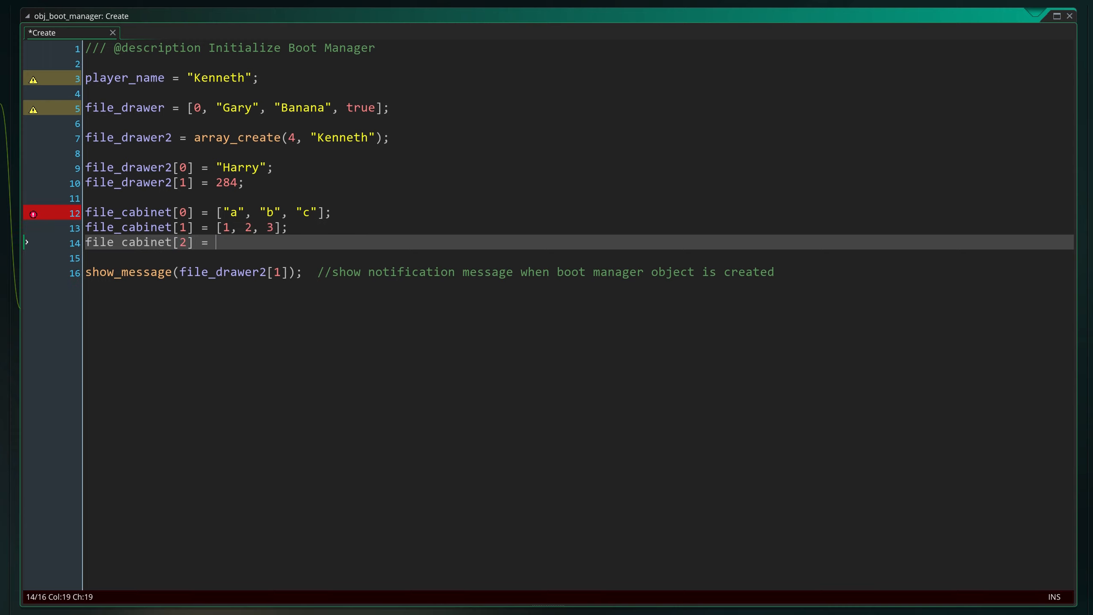
type("[\"Banana\"]")
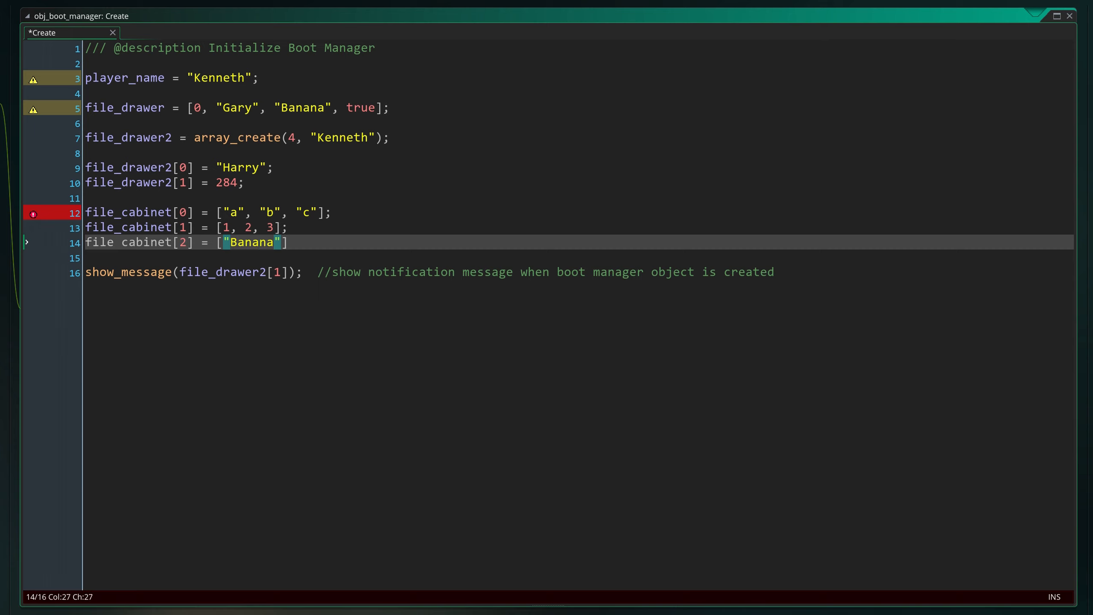
type(", \"Apple\"")
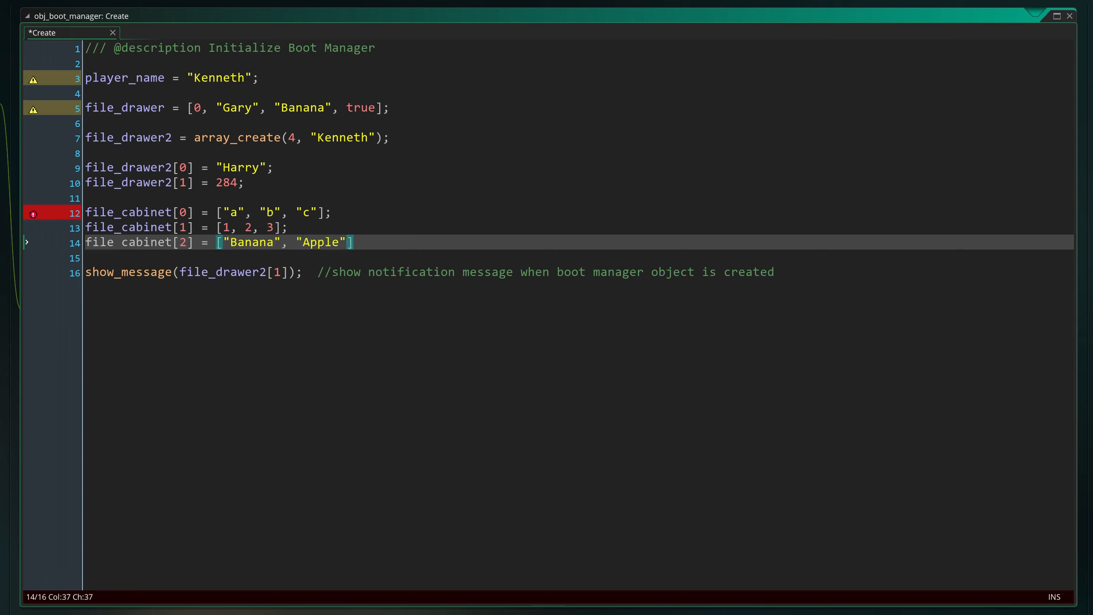
type(", \"Grapefruit\"")
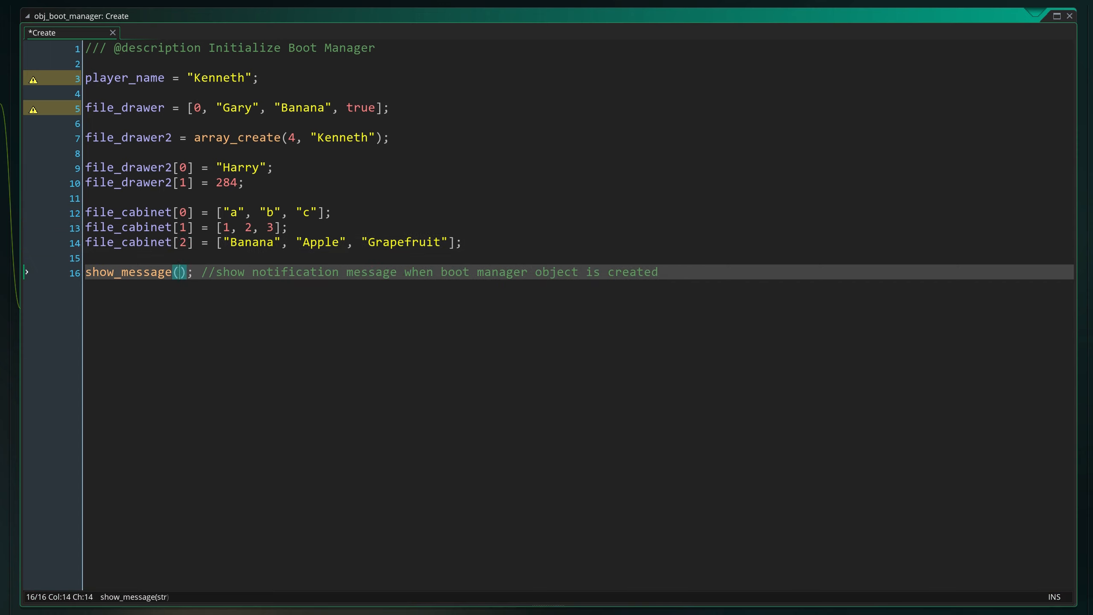
- Show file_cabinet[2][2] in the message and save the Create event
type("file_cabinet")
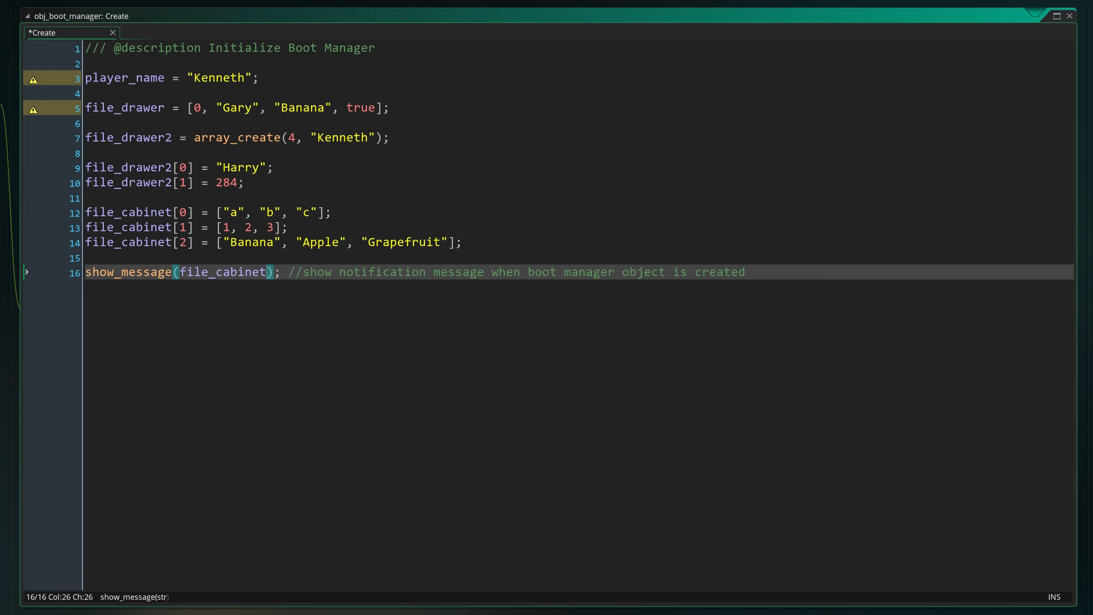
type("[2][]")
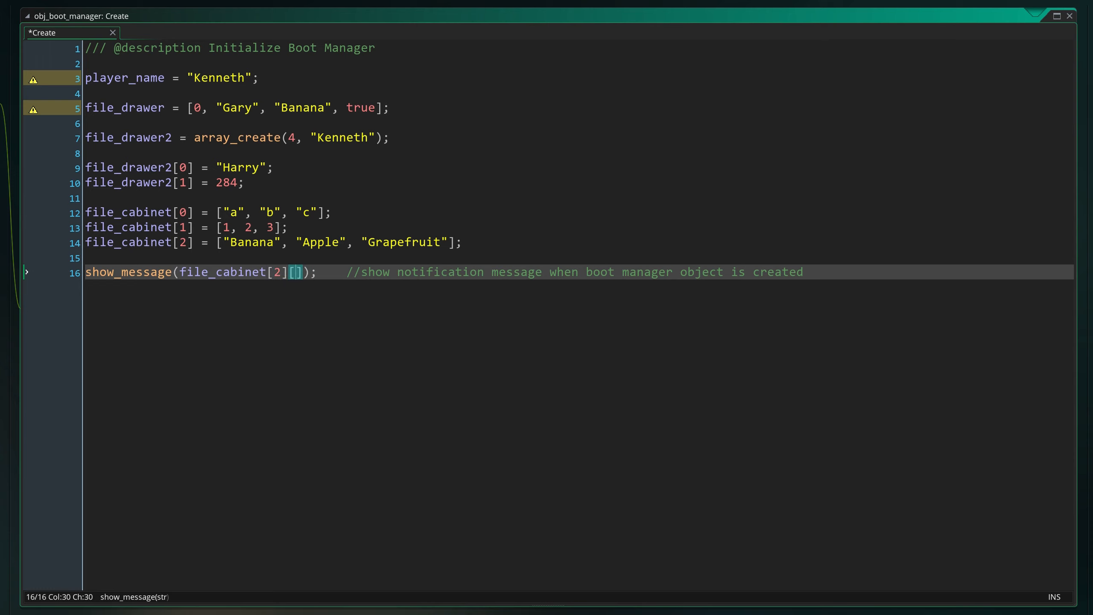
type("2")
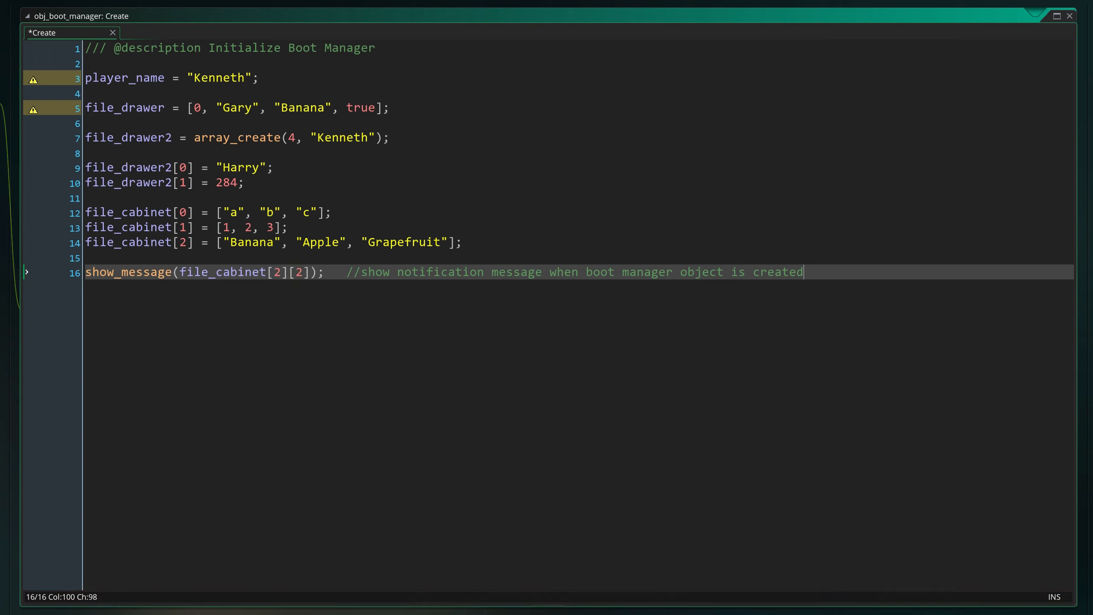
key("ctrl+s")
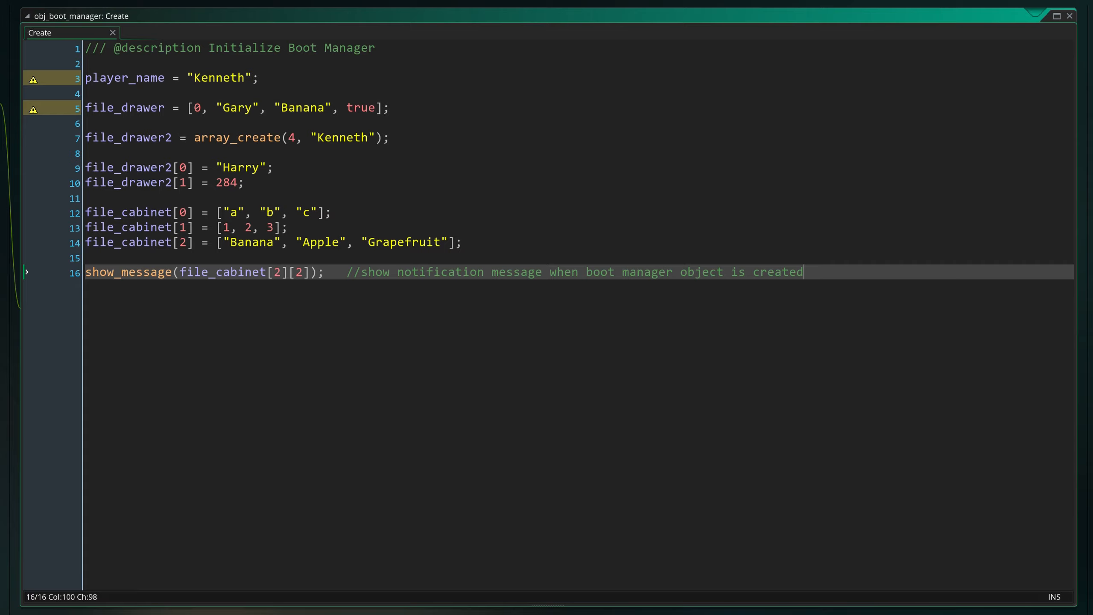